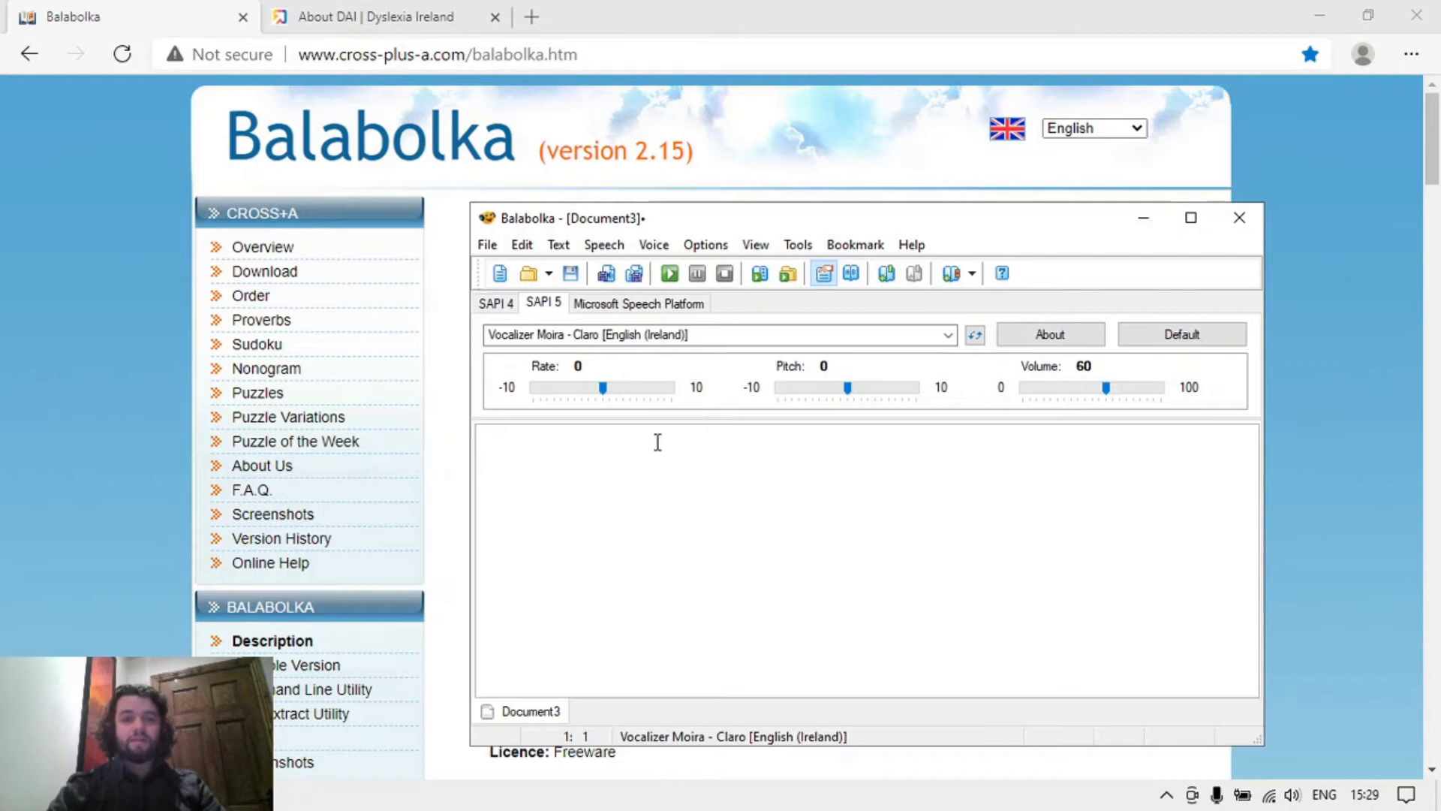
{"action": "mouse_move", "coordinate": [805, 446]}
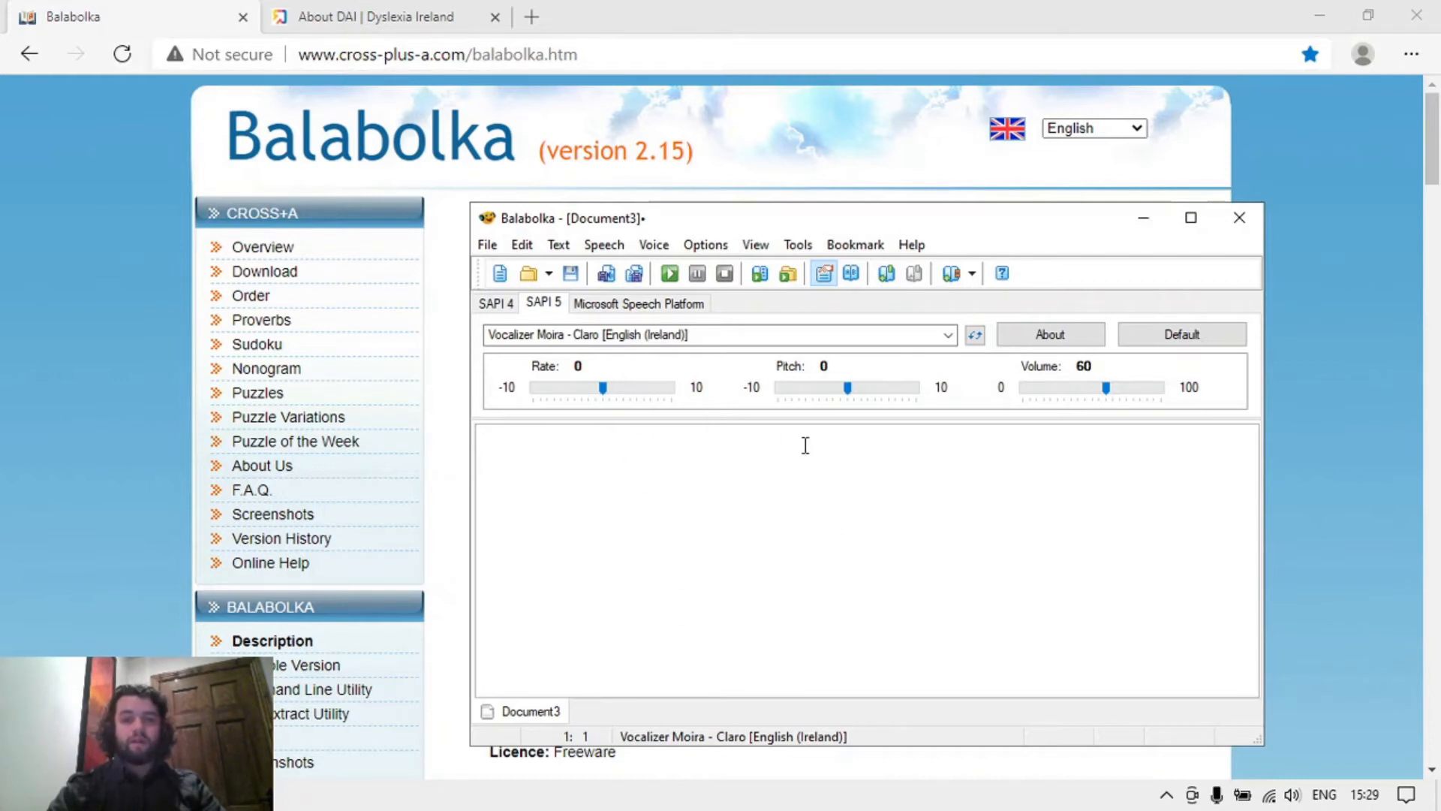
{"action": "mouse_move", "coordinate": [669, 273]}
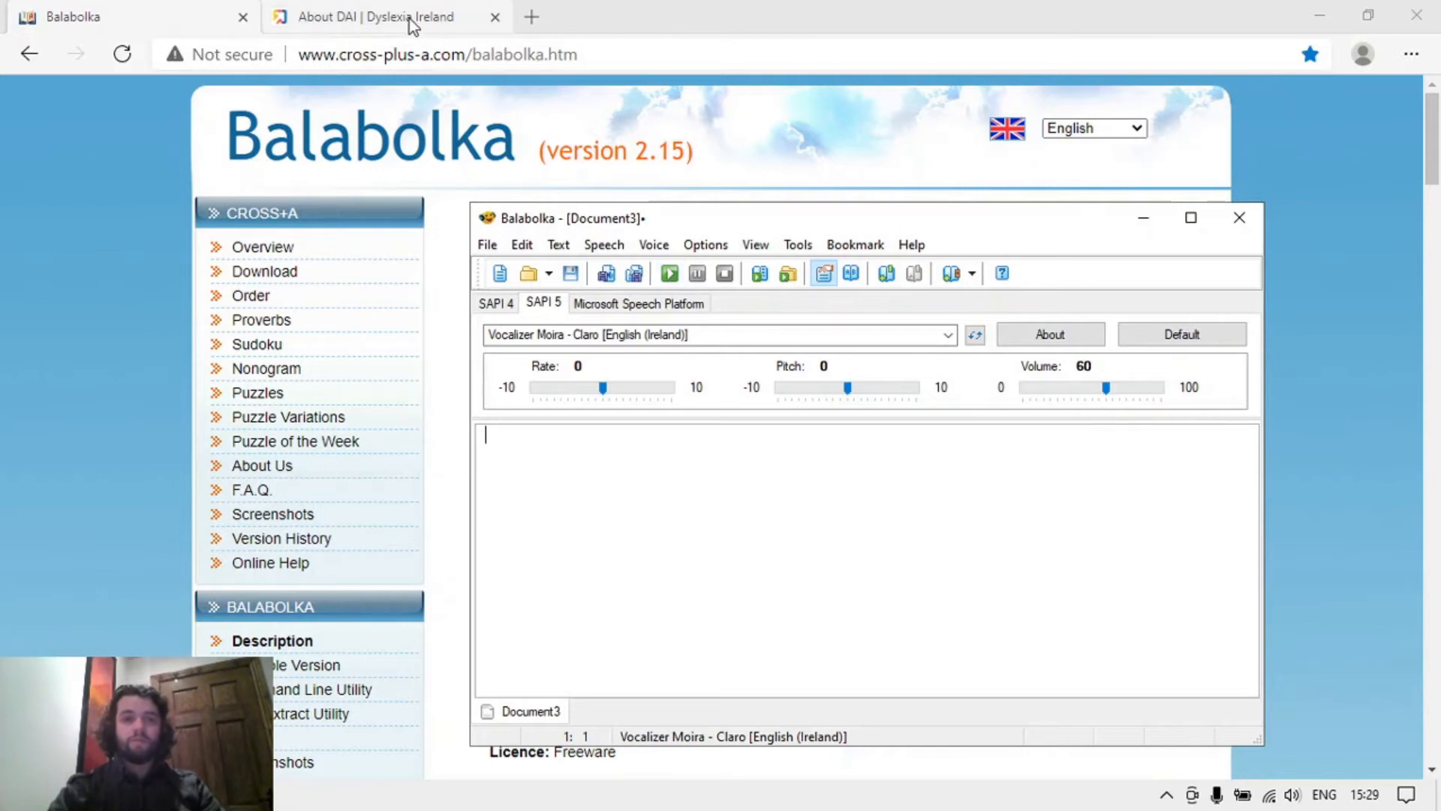
Paste the copied Dyslexia Association of Ireland about paragraphs from Edge into Balabolka.
{"action": "left_click", "coordinate": [386, 17]}
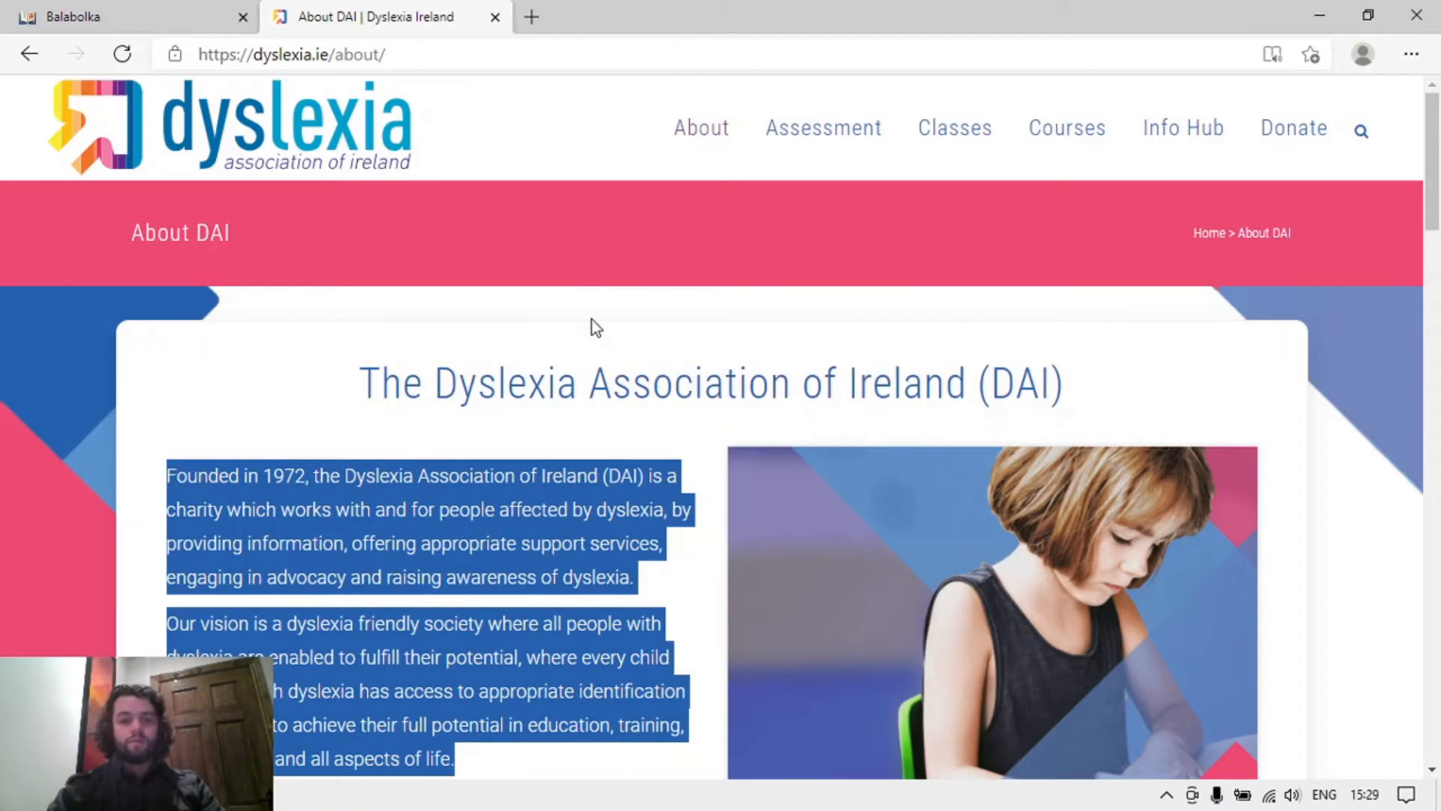
{"action": "left_click", "coordinate": [62, 16]}
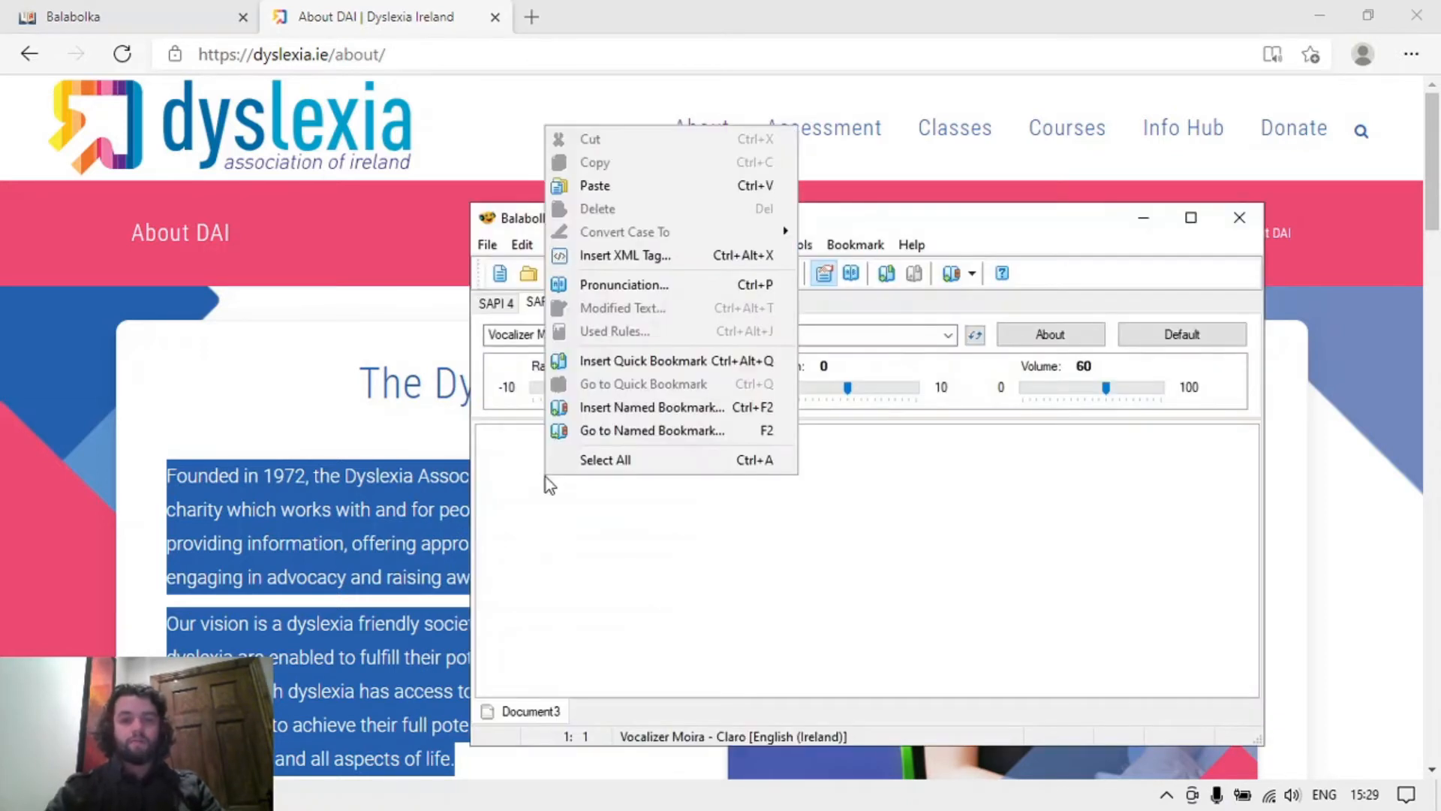
{"action": "left_click", "coordinate": [595, 184]}
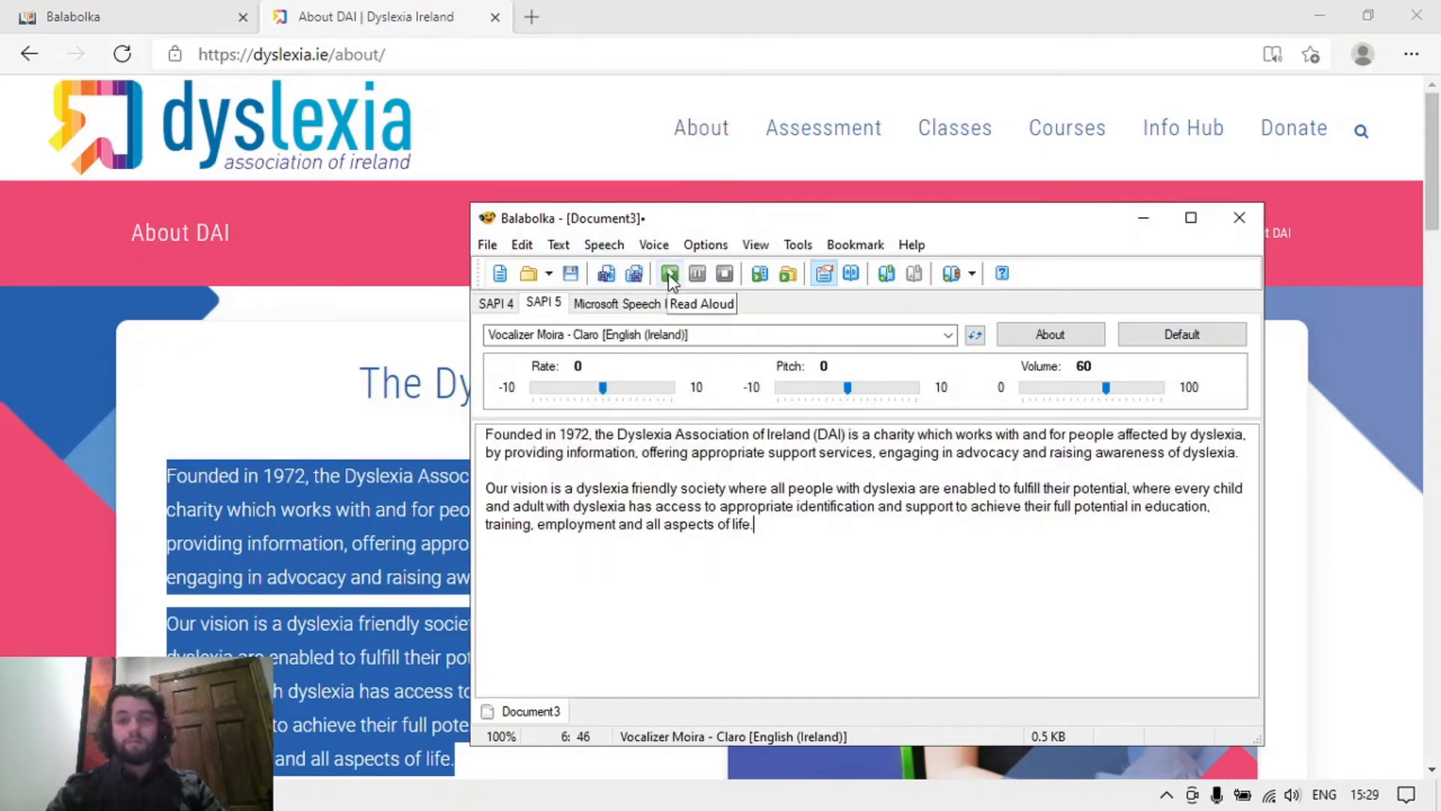
Read the pasted text aloud and stop near the end of the first paragraph.
{"action": "left_click", "coordinate": [670, 273]}
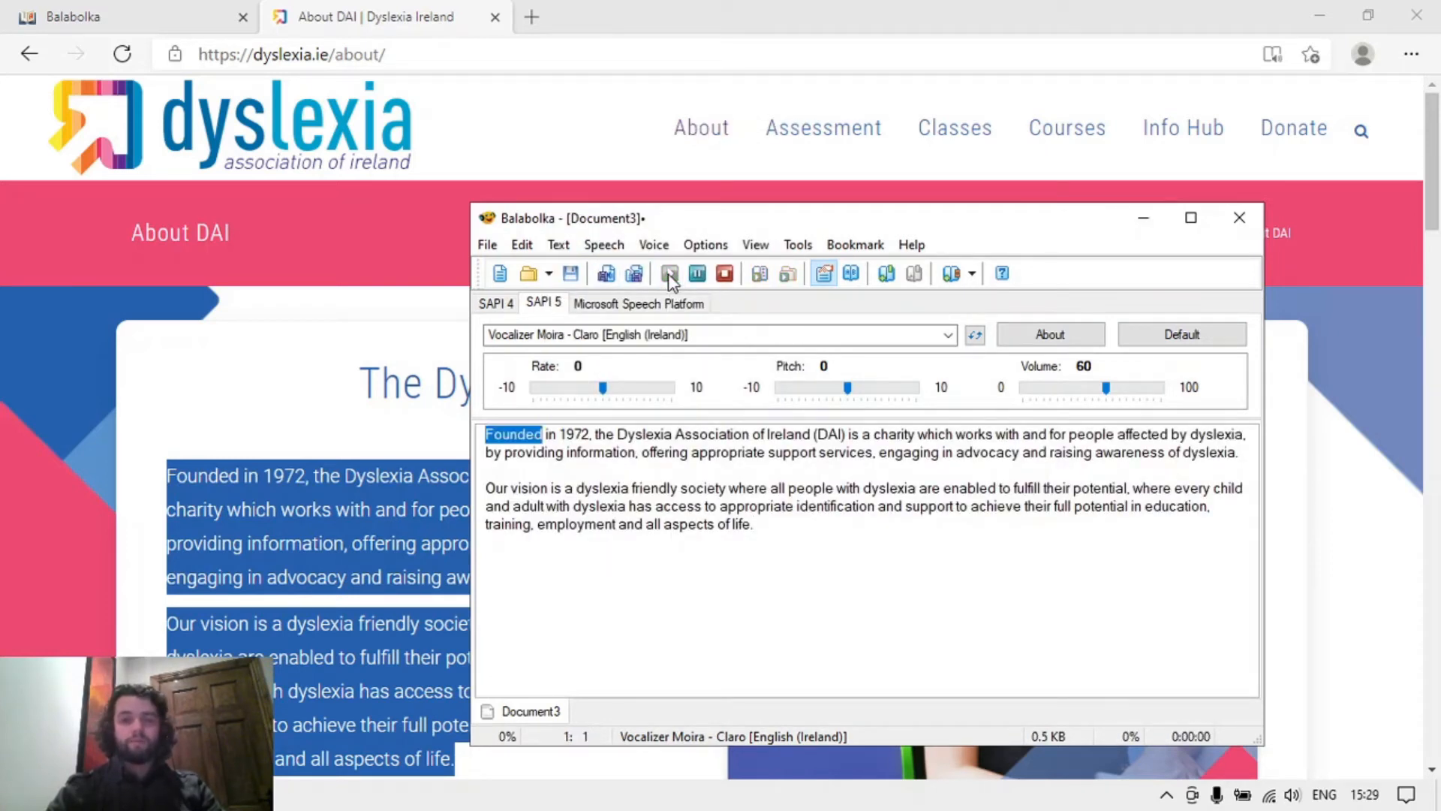
{"action": "left_click", "coordinate": [669, 274]}
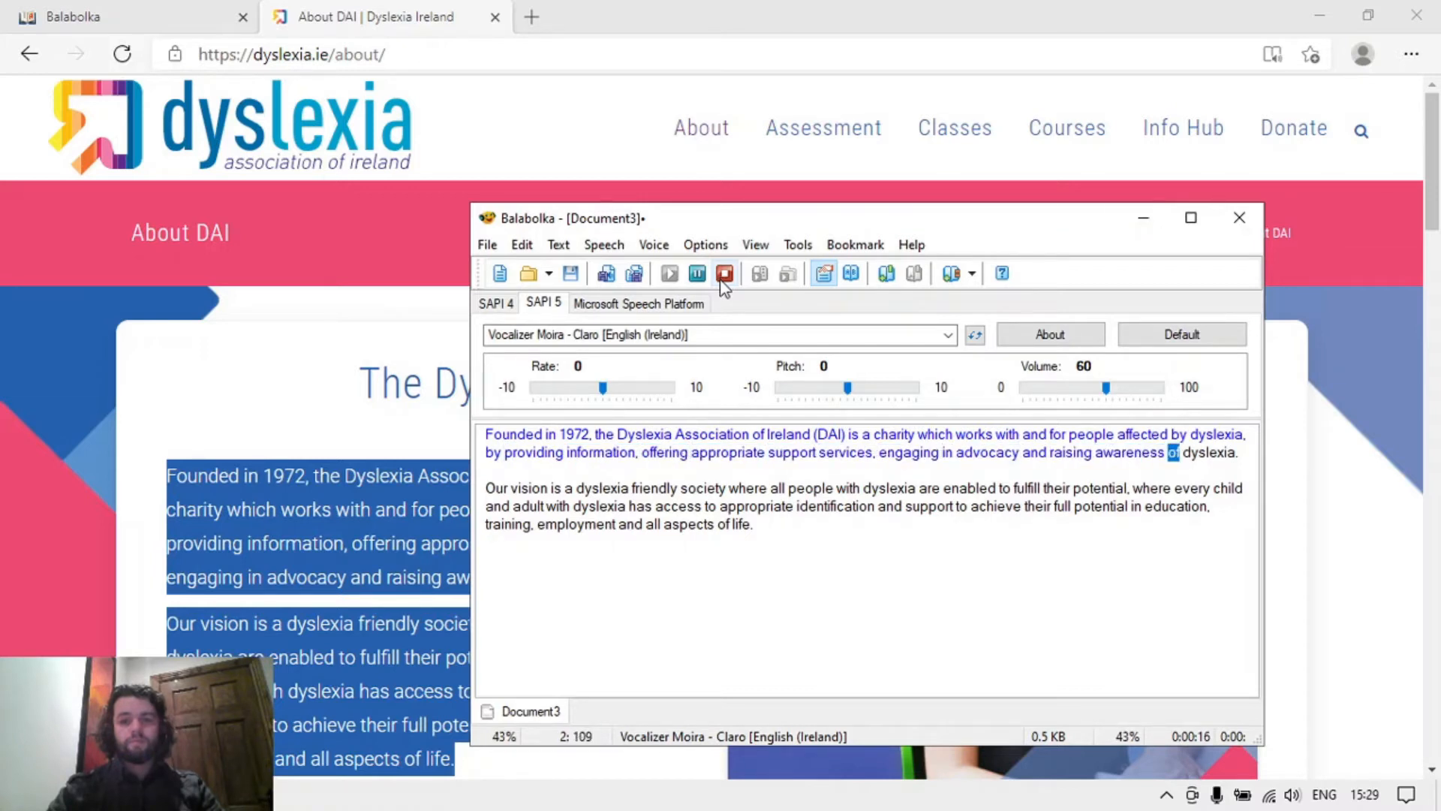
{"action": "left_click", "coordinate": [725, 273]}
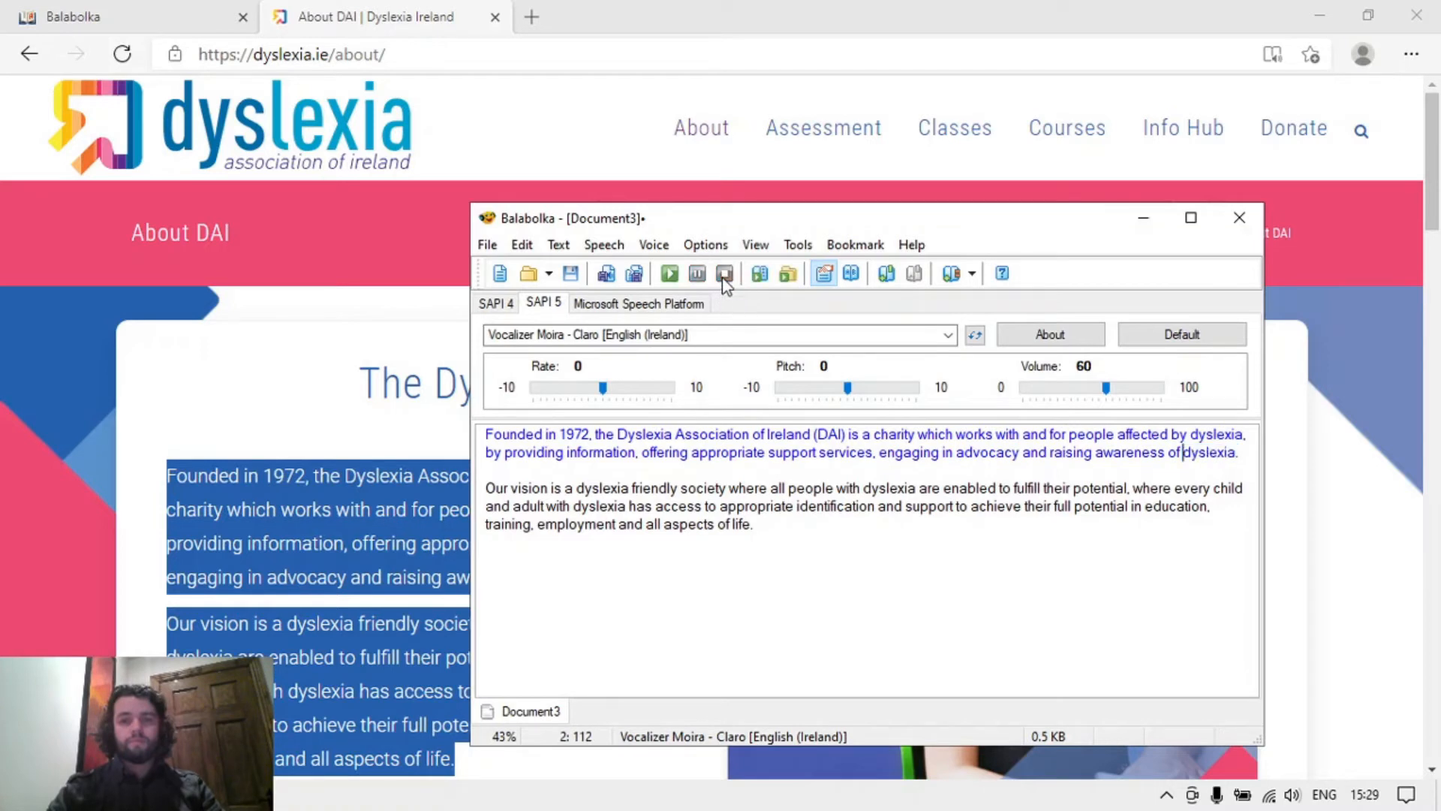
{"action": "mouse_move", "coordinate": [644, 320]}
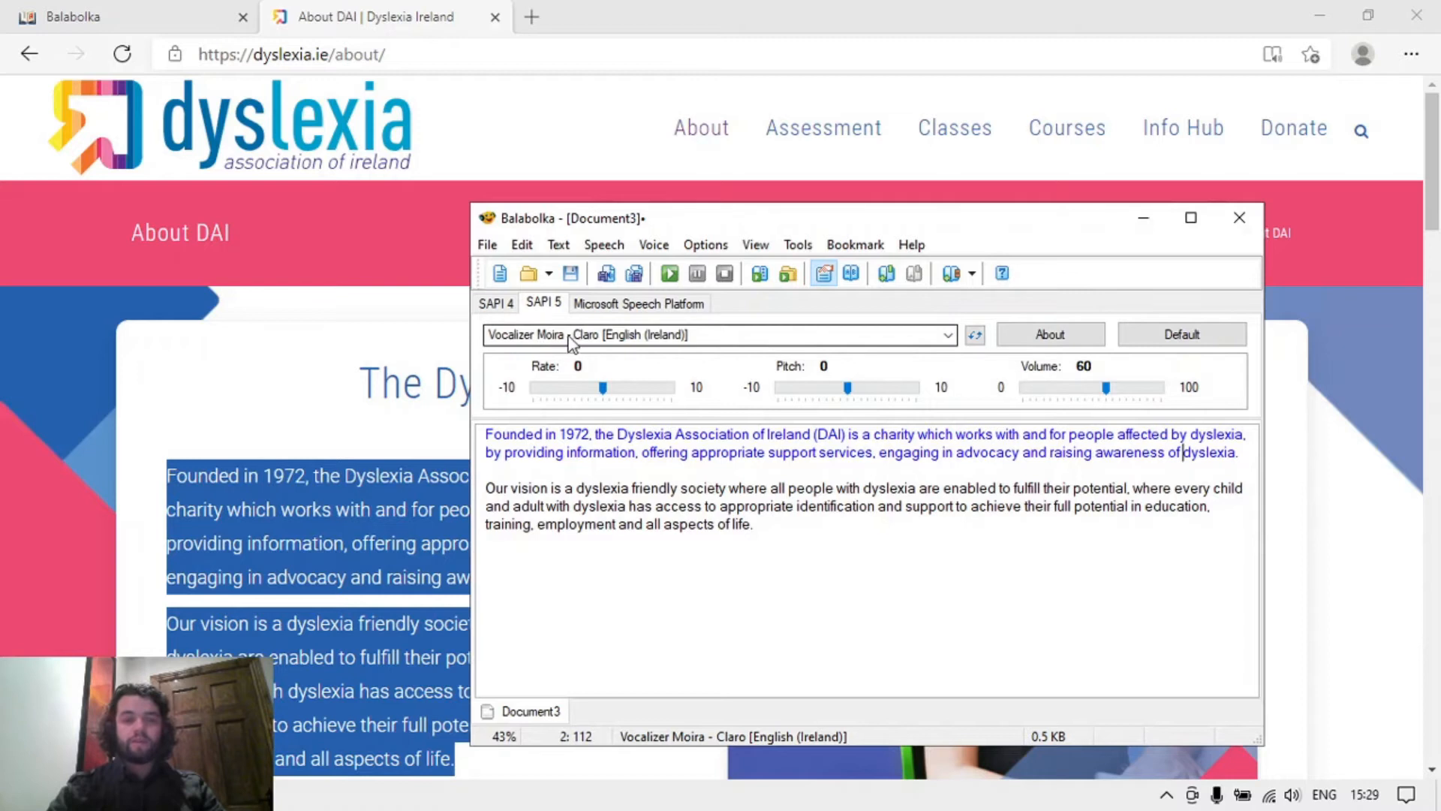
{"action": "mouse_move", "coordinate": [740, 345]}
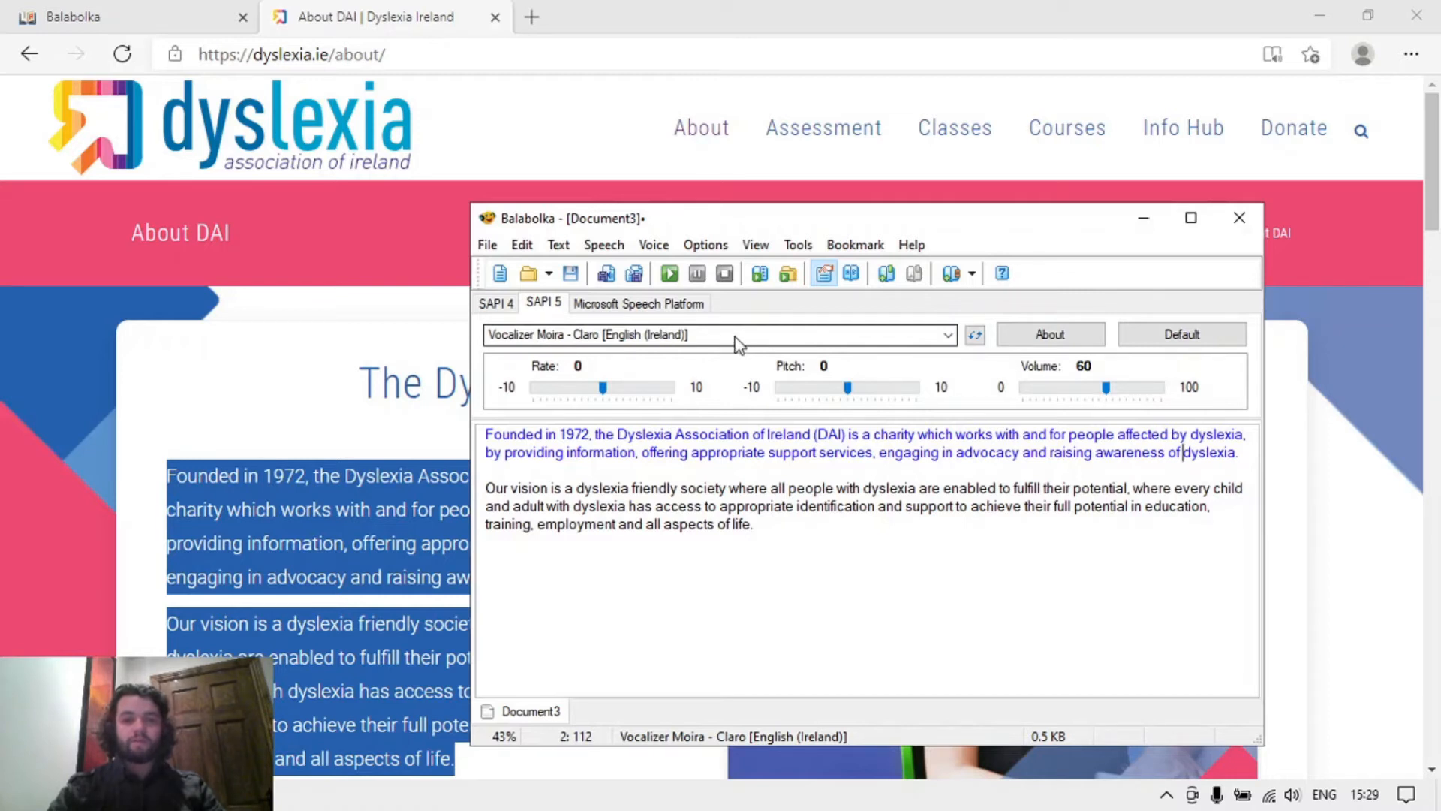
{"action": "left_click", "coordinate": [947, 333]}
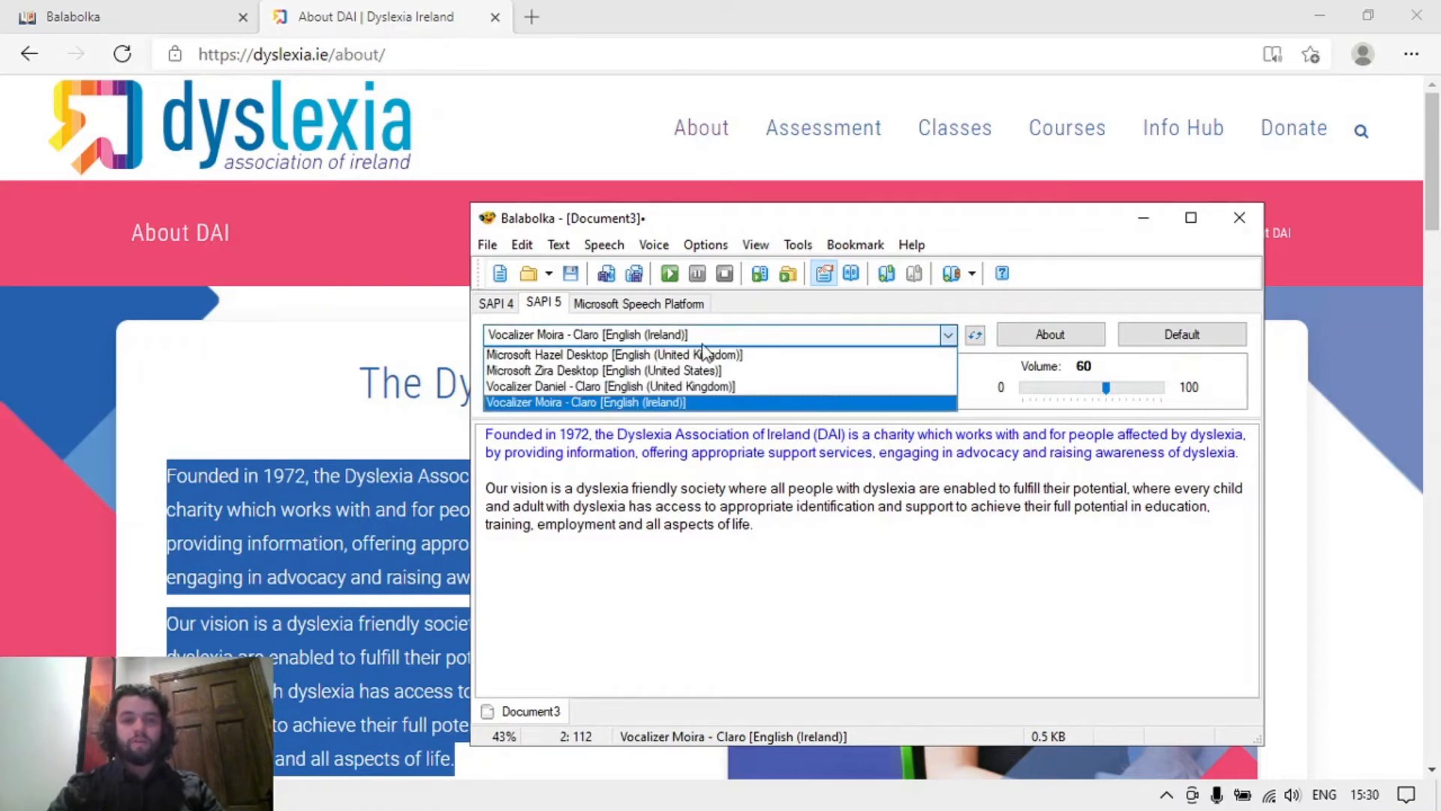
{"action": "mouse_move", "coordinate": [602, 370]}
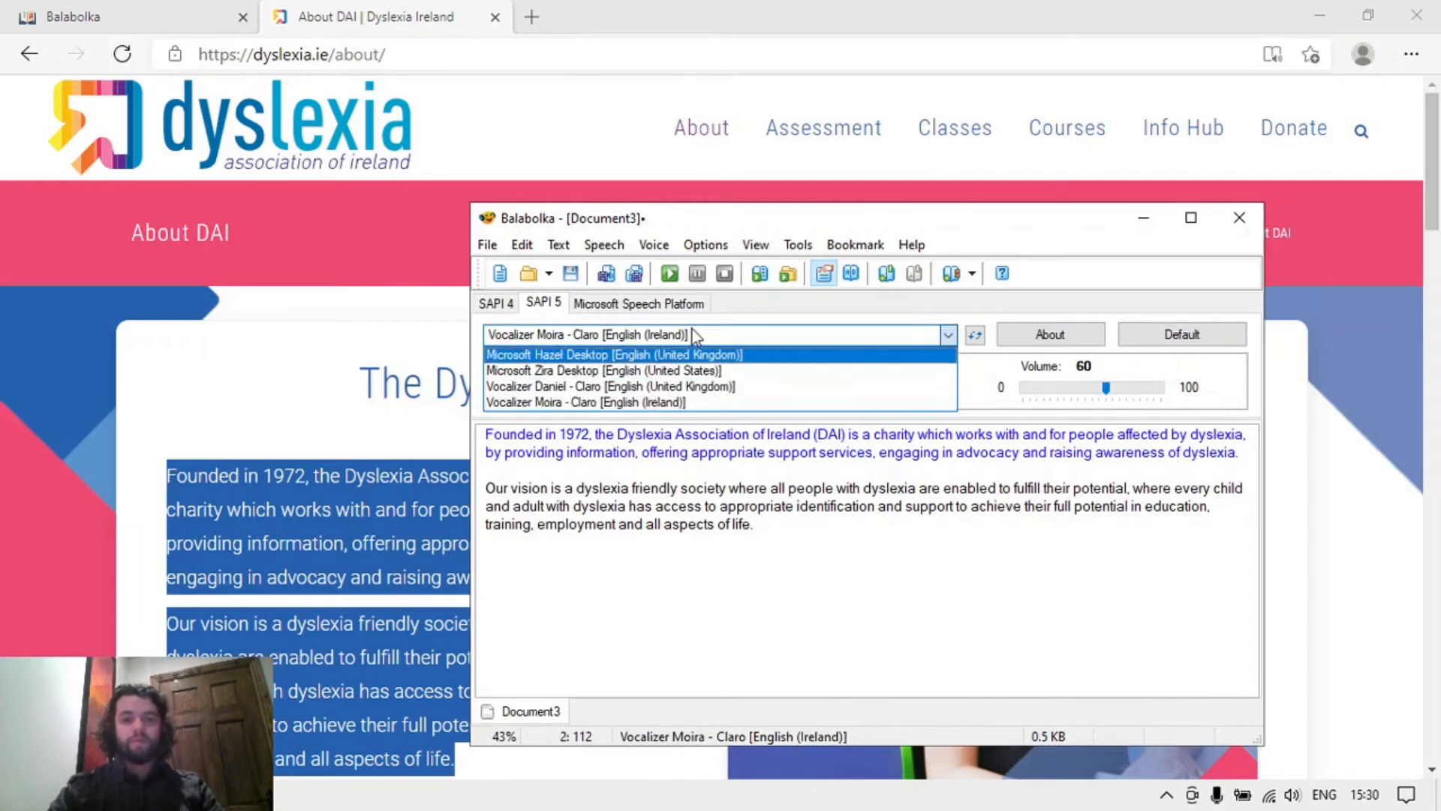
{"action": "left_click", "coordinate": [586, 402]}
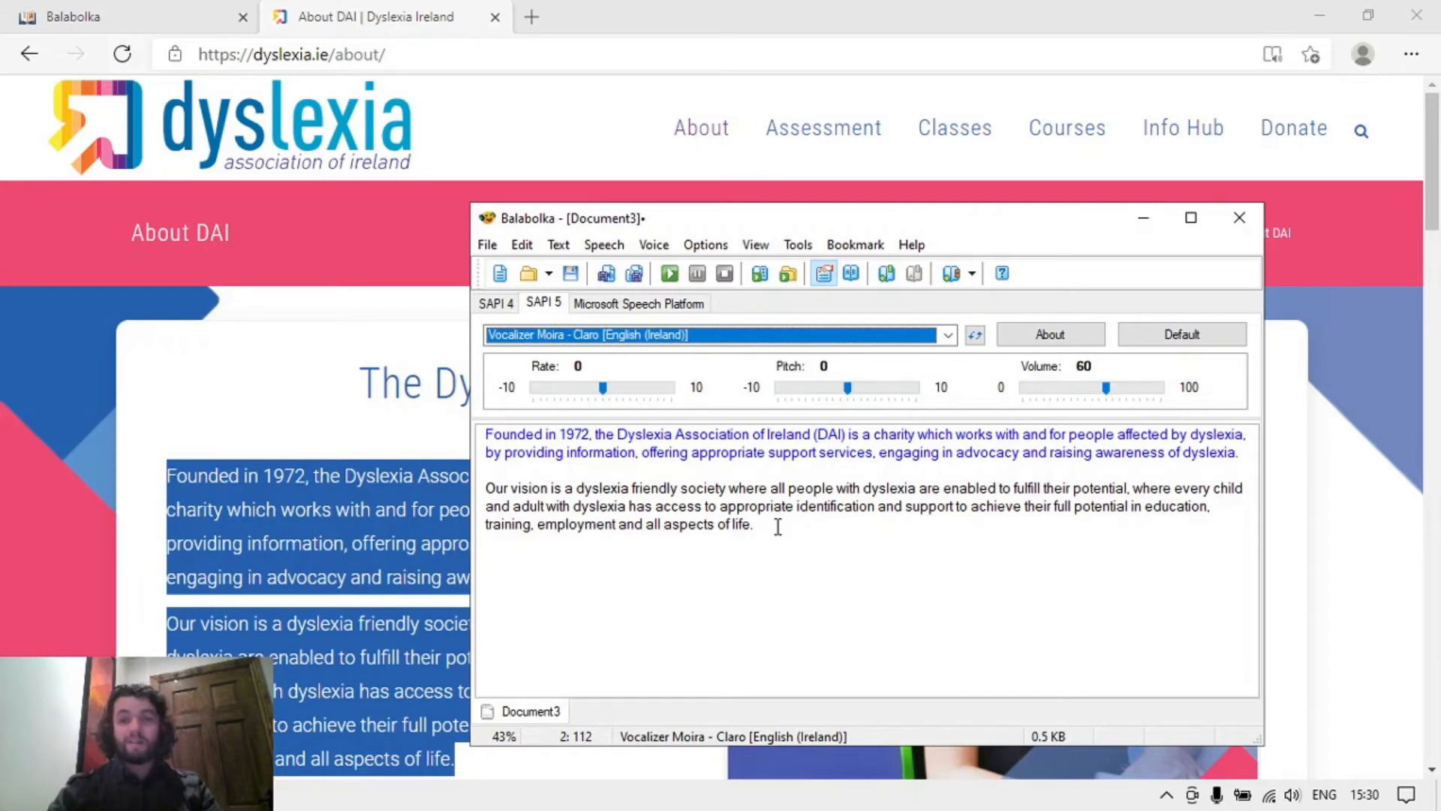
{"action": "mouse_move", "coordinate": [676, 433]}
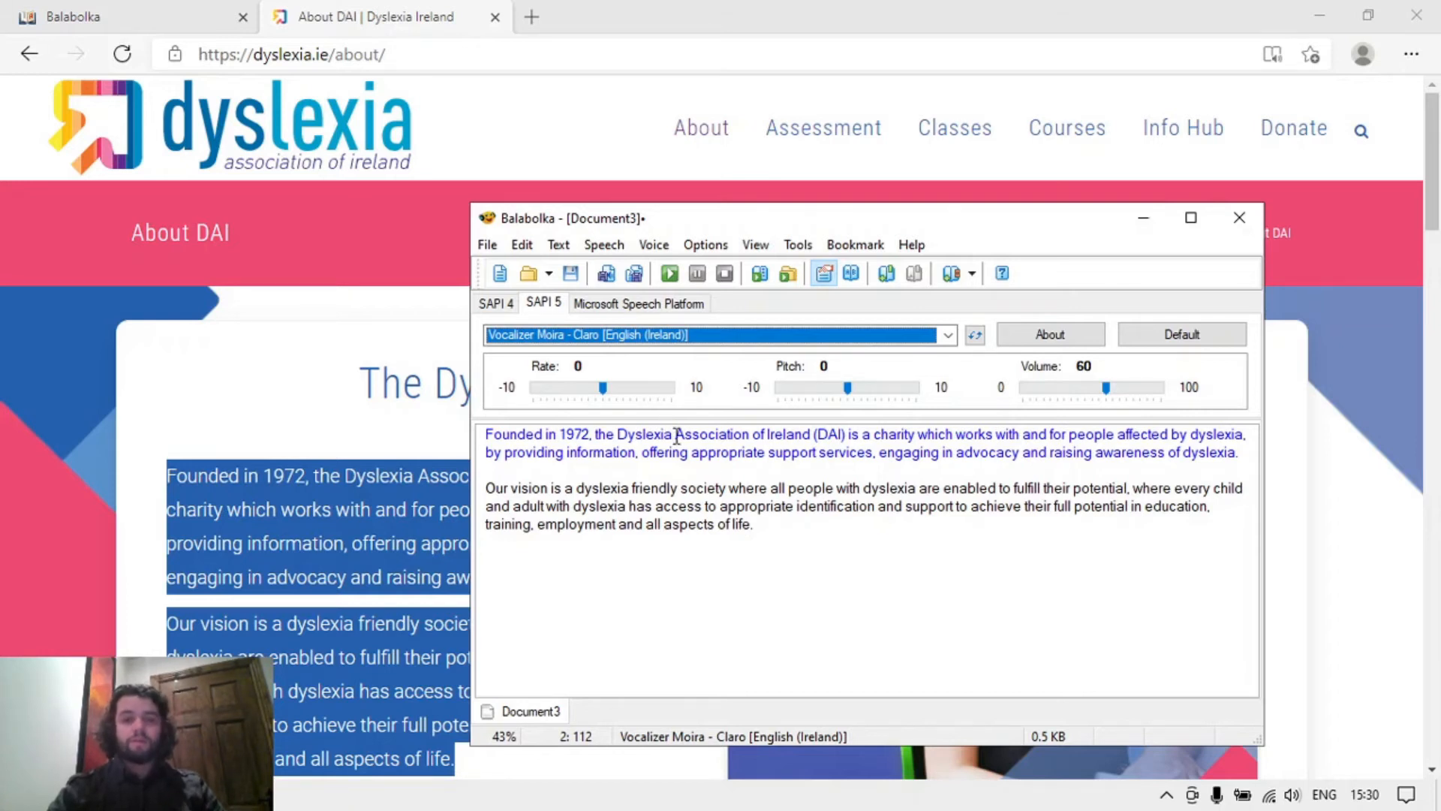
{"action": "mouse_move", "coordinate": [784, 418]}
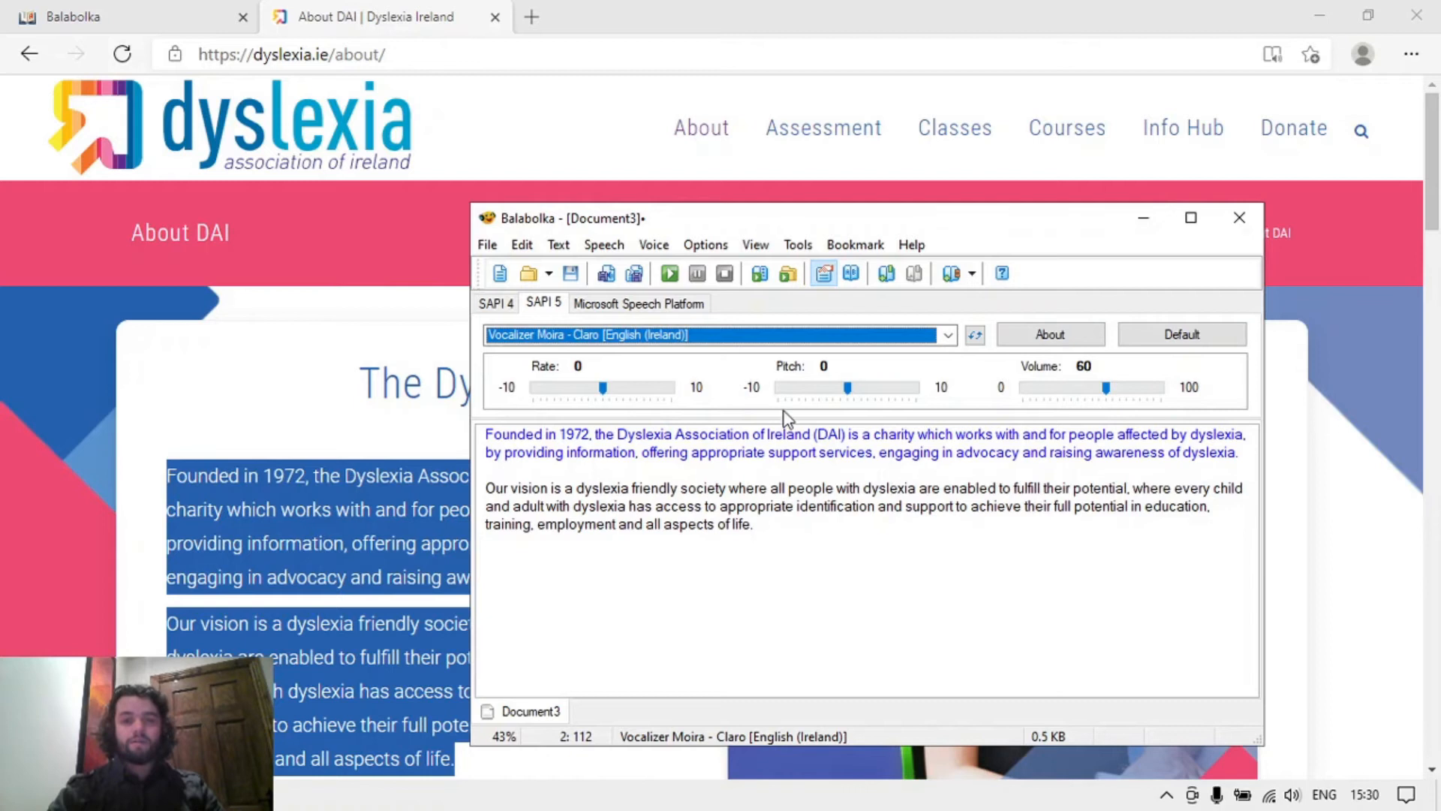
{"action": "mouse_move", "coordinate": [606, 273]}
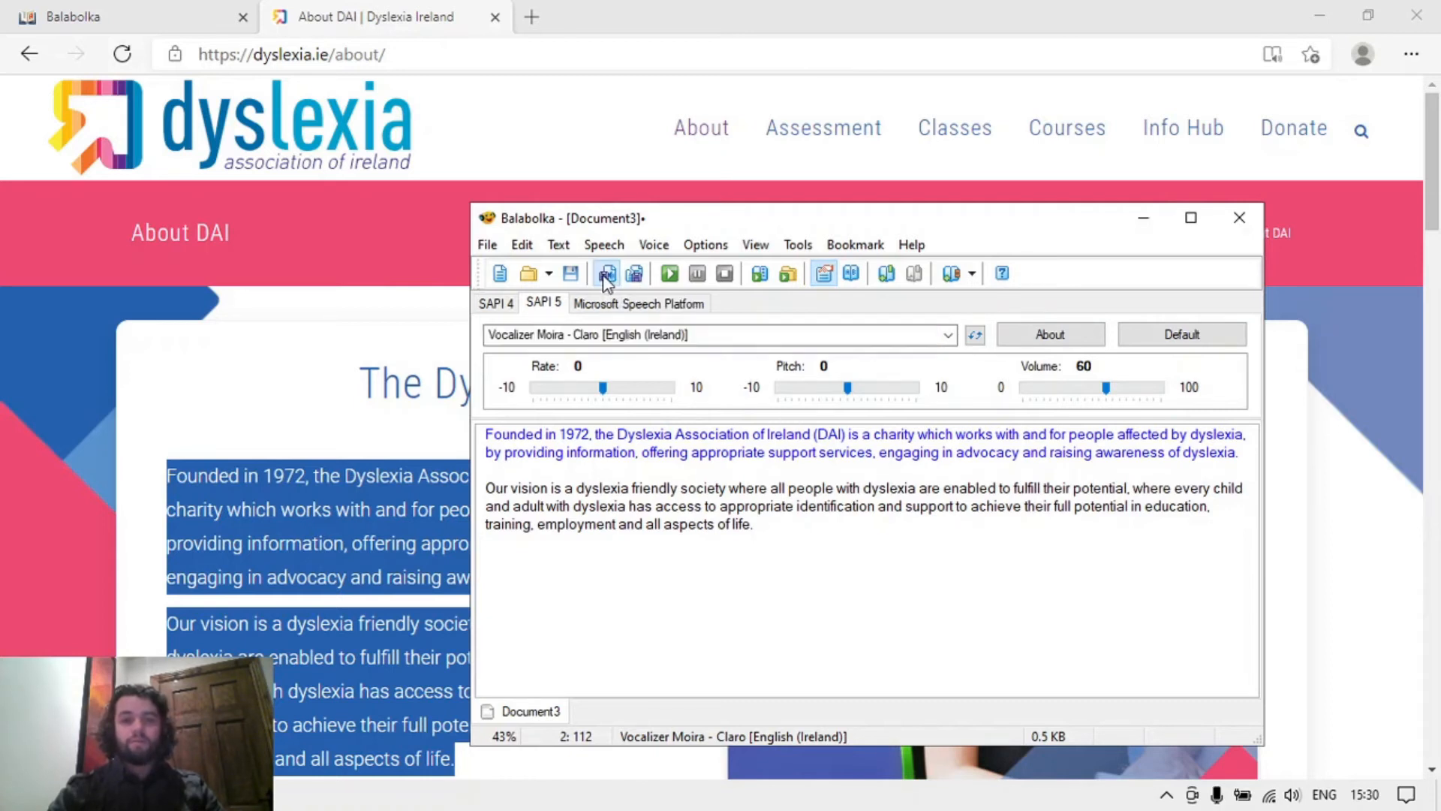
Save audio as MP3 Format Sound, named '01 title of document or website' on the Desktop.
{"action": "left_click", "coordinate": [606, 273]}
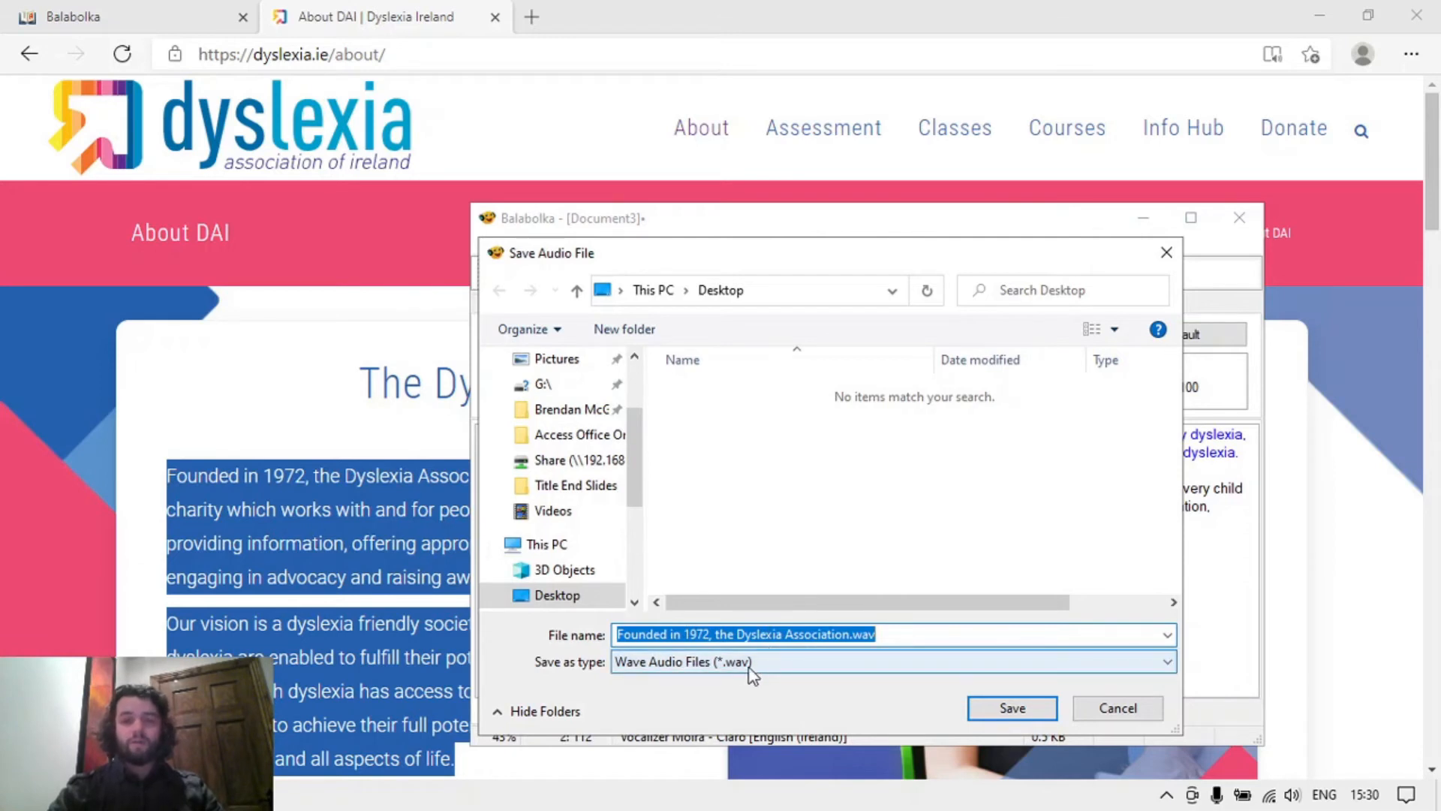
{"action": "mouse_move", "coordinate": [793, 671]}
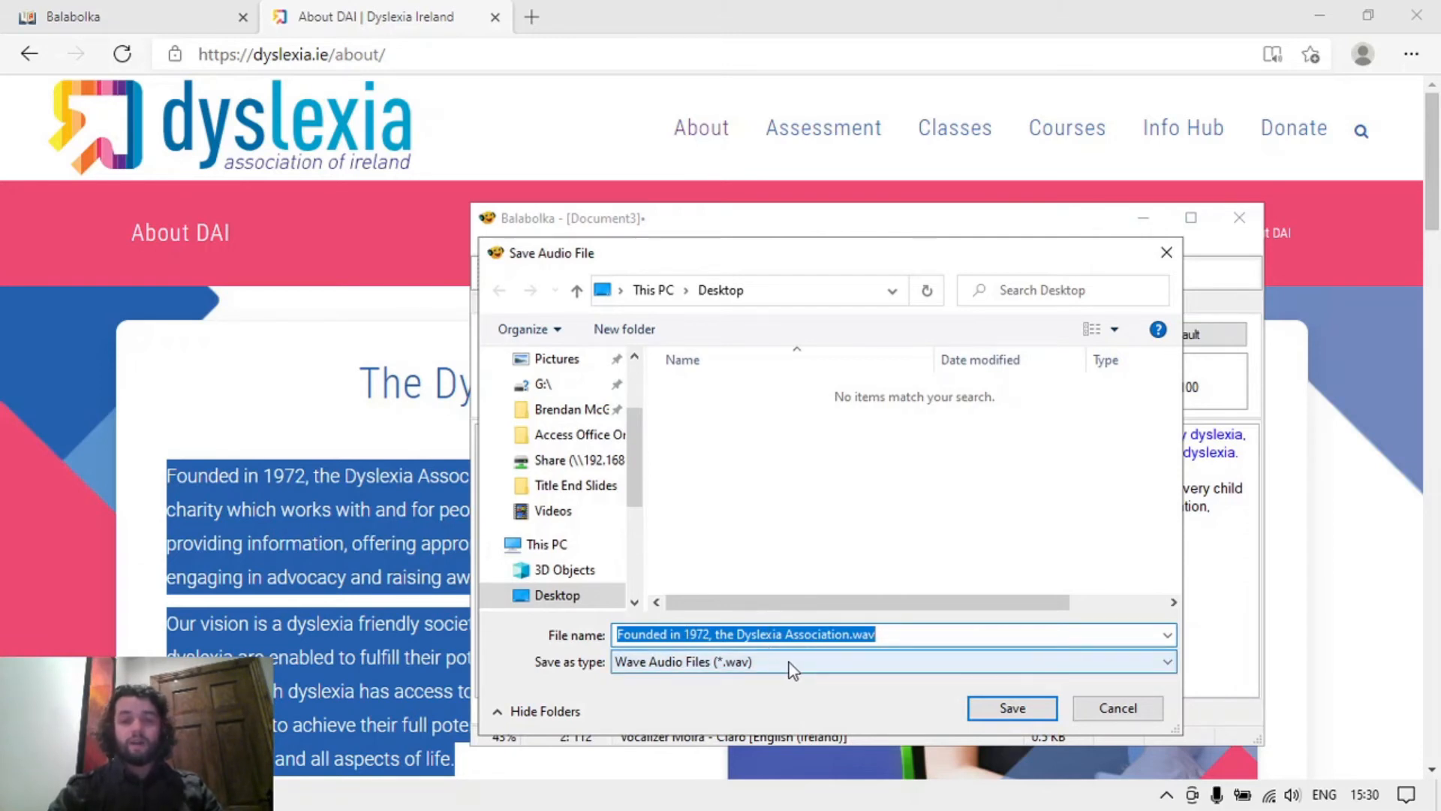
{"action": "left_click", "coordinate": [1166, 662]}
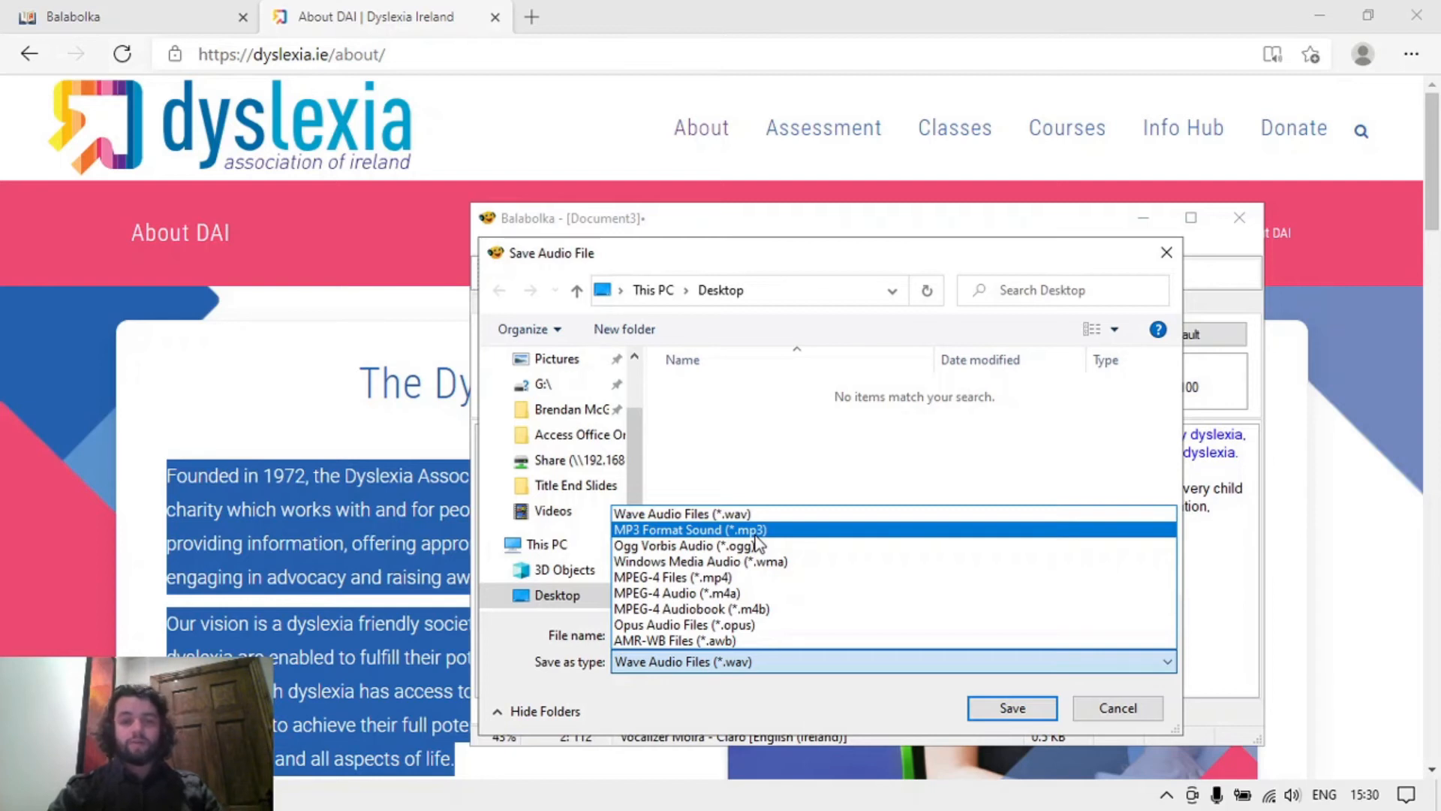
{"action": "left_click", "coordinate": [689, 530]}
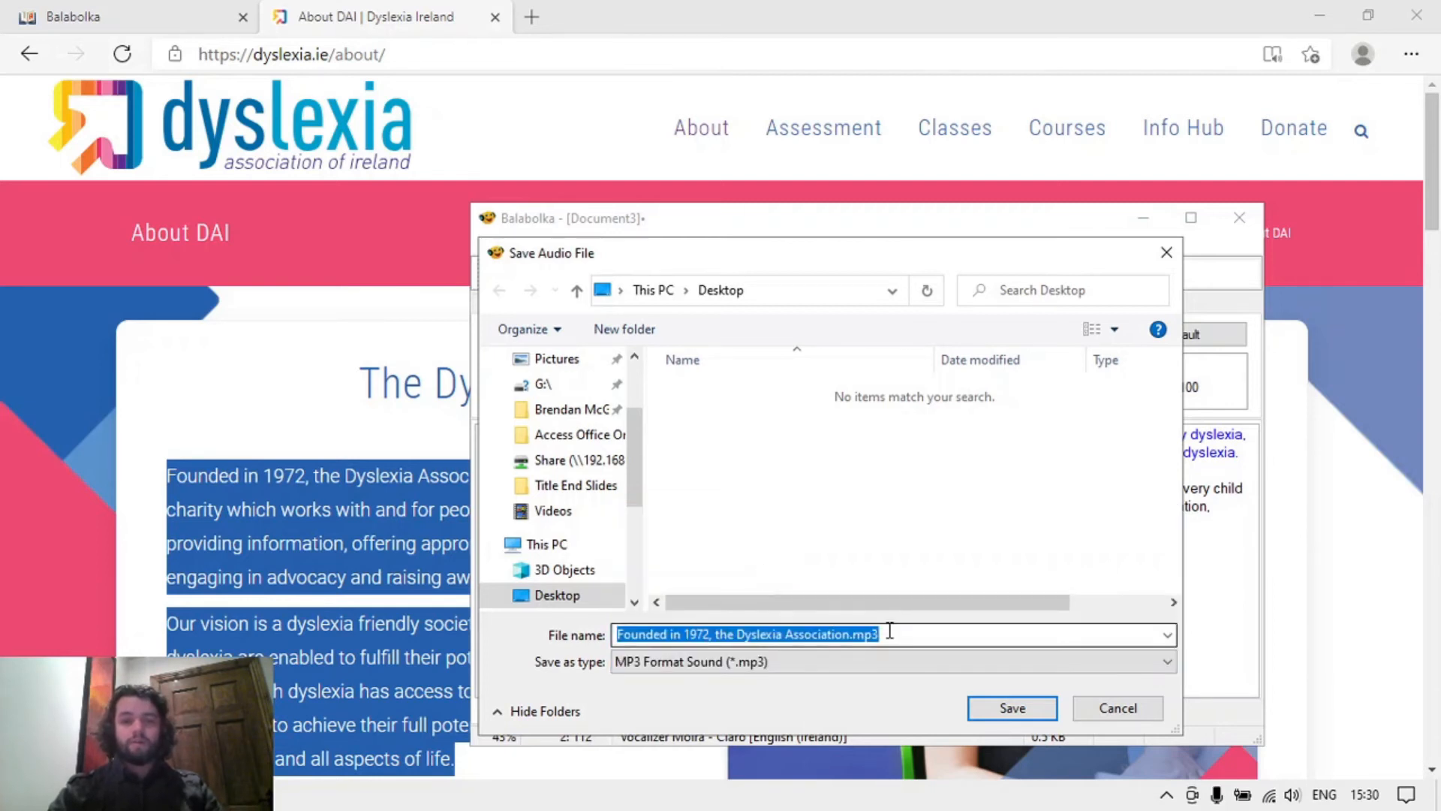
{"action": "left_click", "coordinate": [853, 634]}
{"action": "type", "text": "01 title of document"}
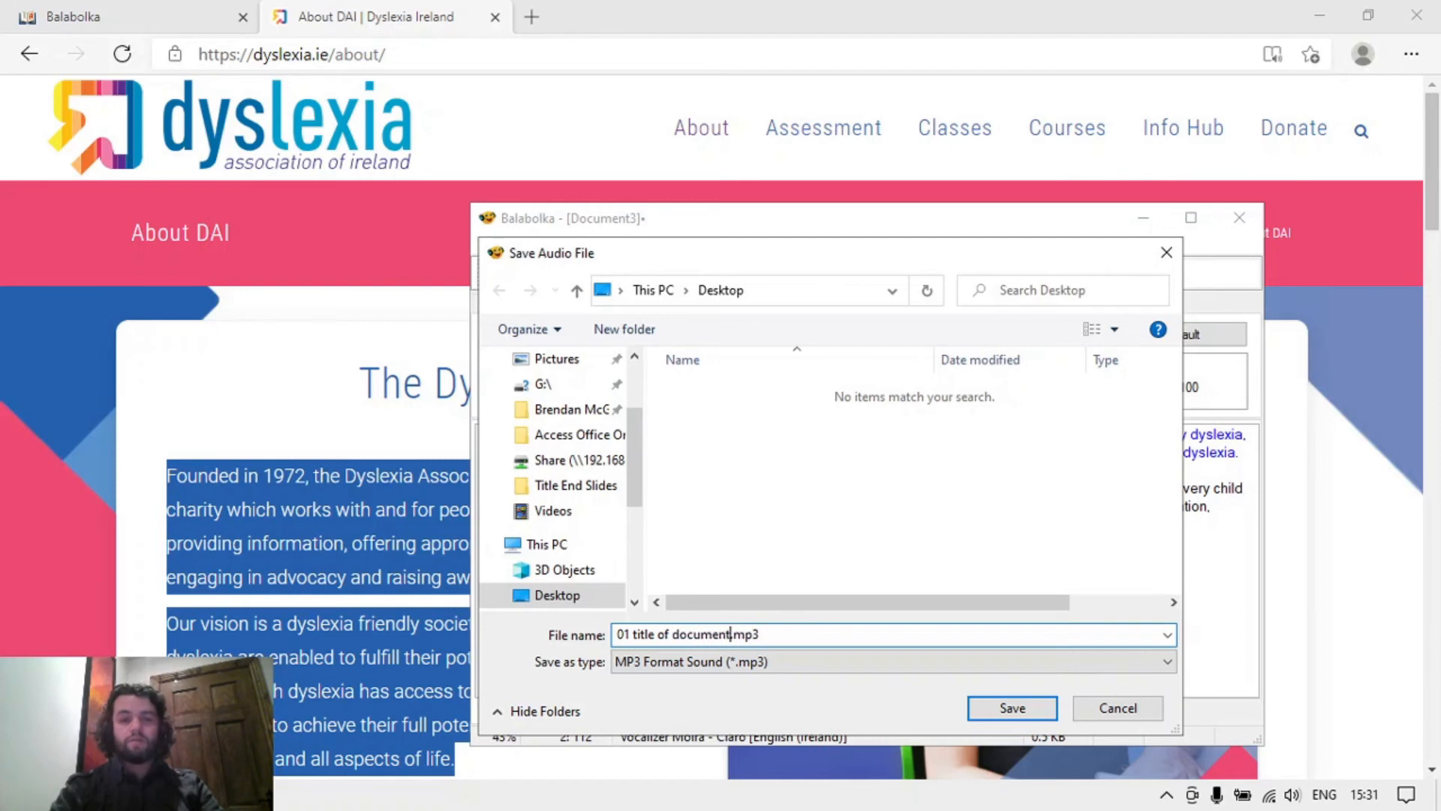
{"action": "type", "text": "or website"}
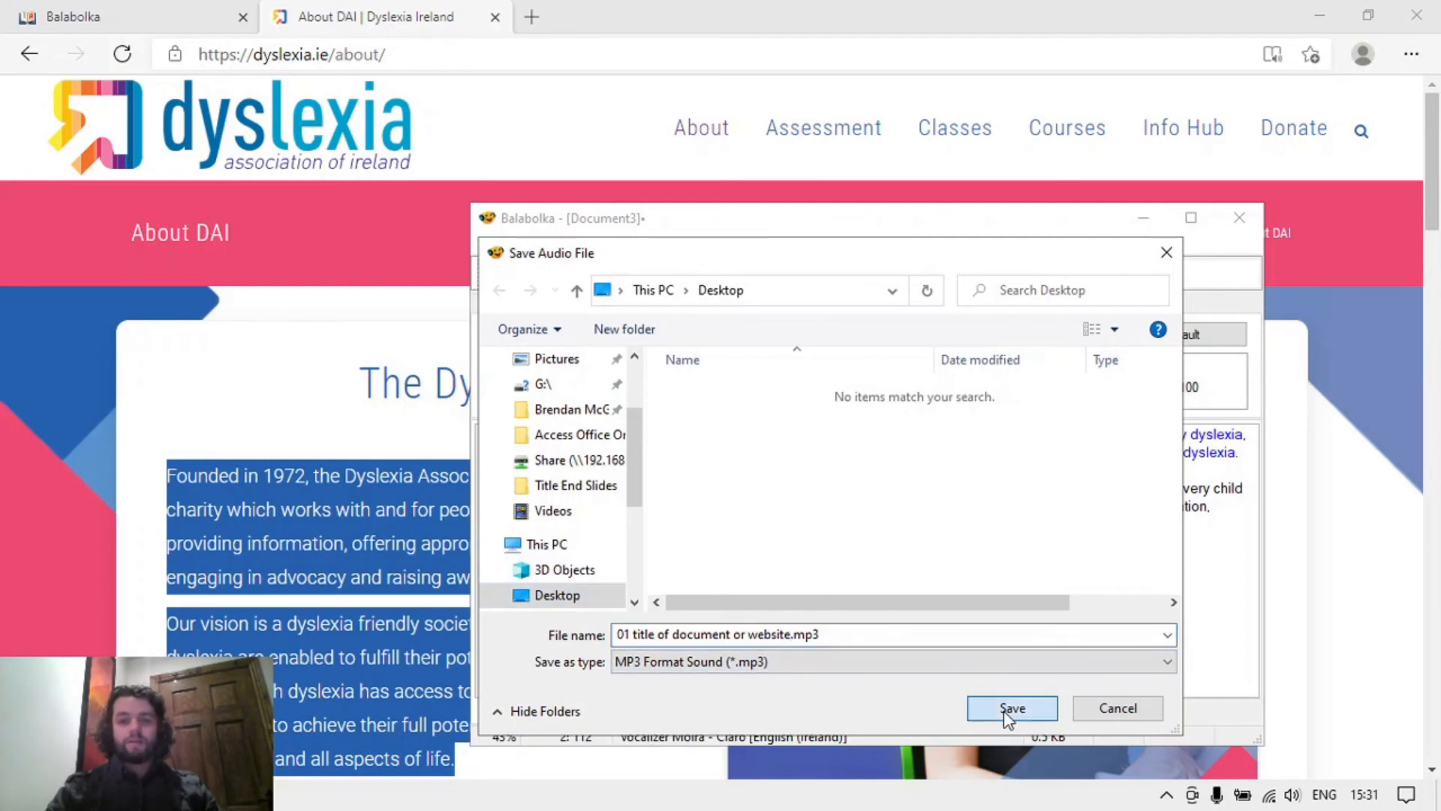
Save the MP3 audio file to the Desktop.
{"action": "left_click", "coordinate": [1012, 707]}
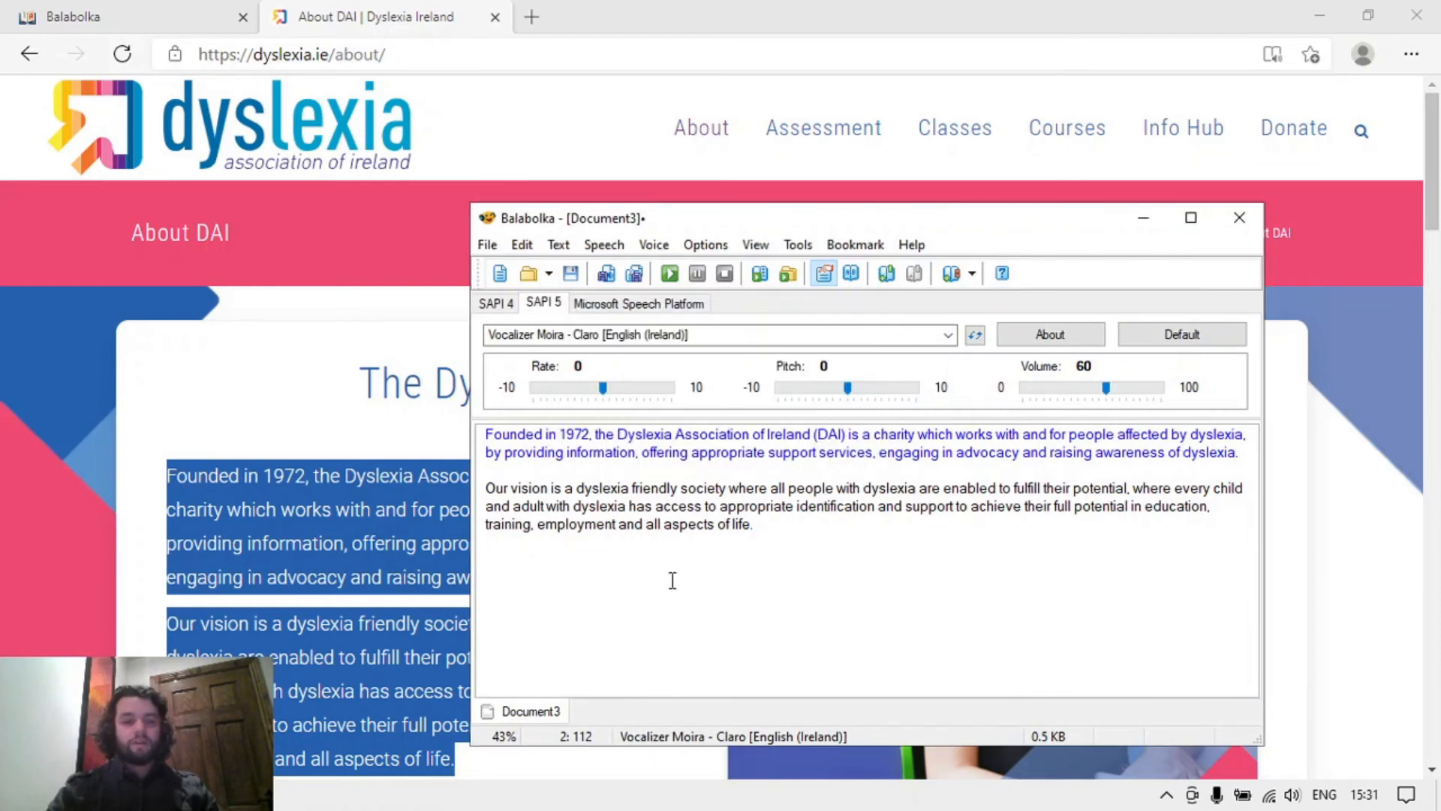
{"action": "mouse_move", "coordinate": [707, 507]}
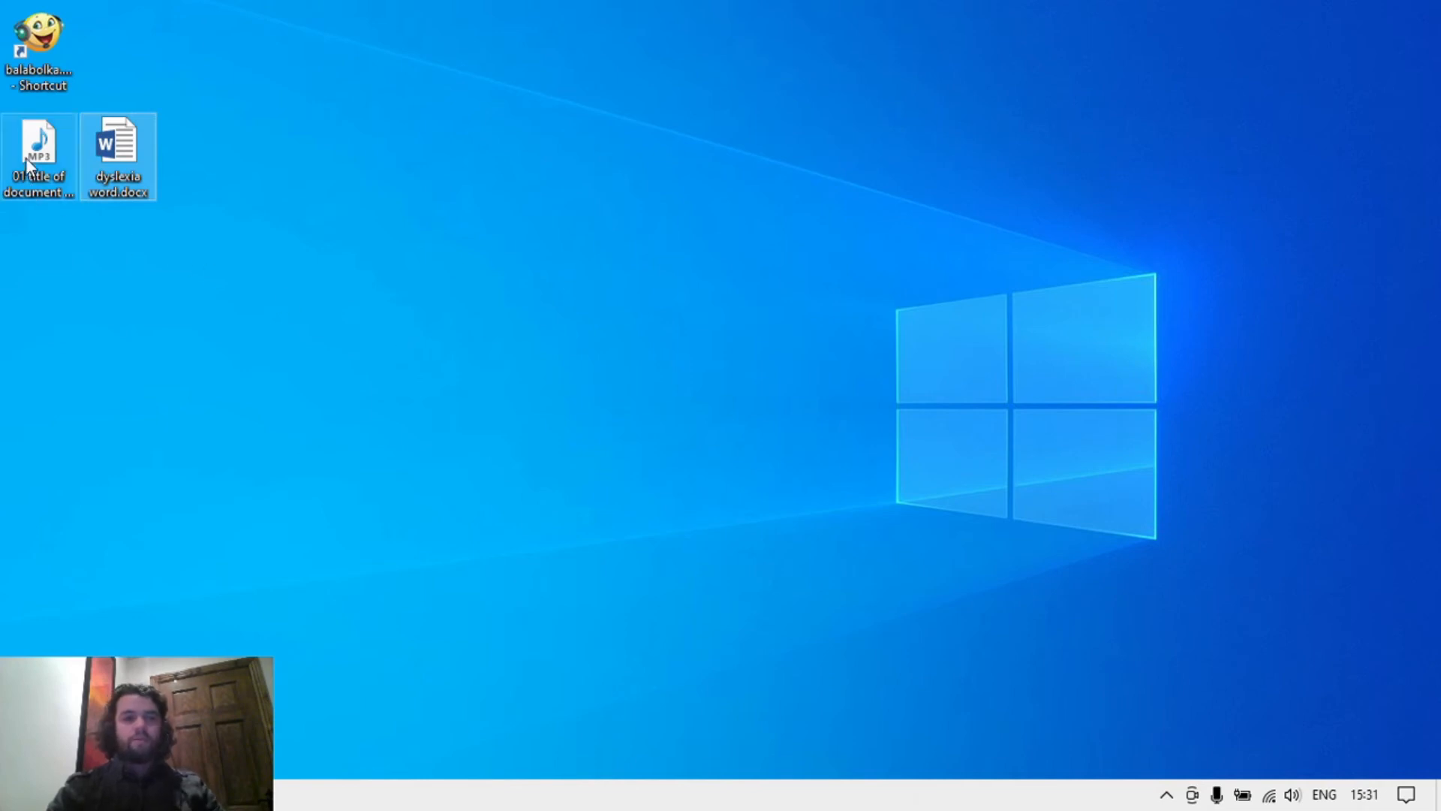
Move the saved MP3 onto the desktop and briefly play it in Windows Media Player.
{"action": "left_click_drag", "start_coordinate": [38, 156], "coordinate": [462, 285]}
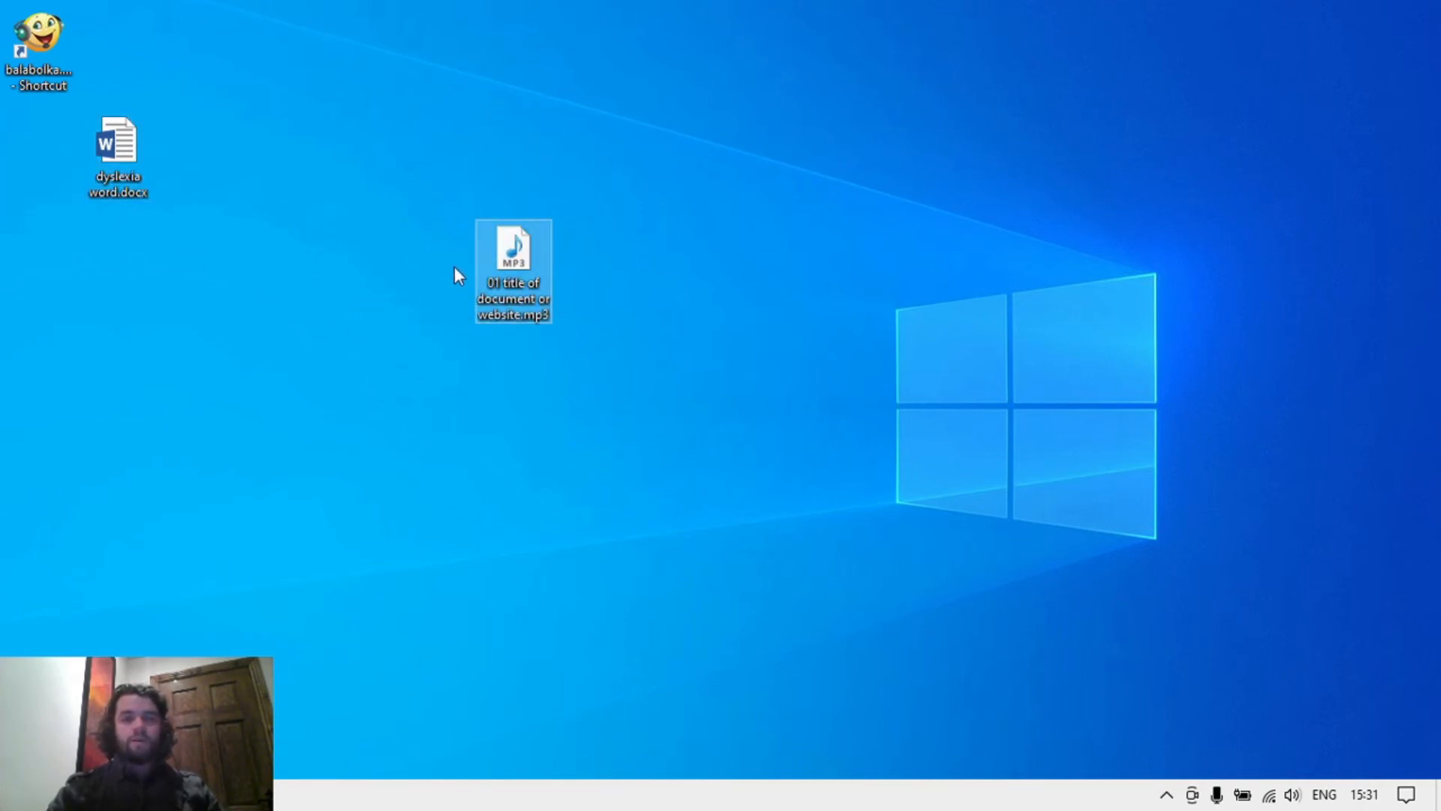
{"action": "mouse_move", "coordinate": [515, 262]}
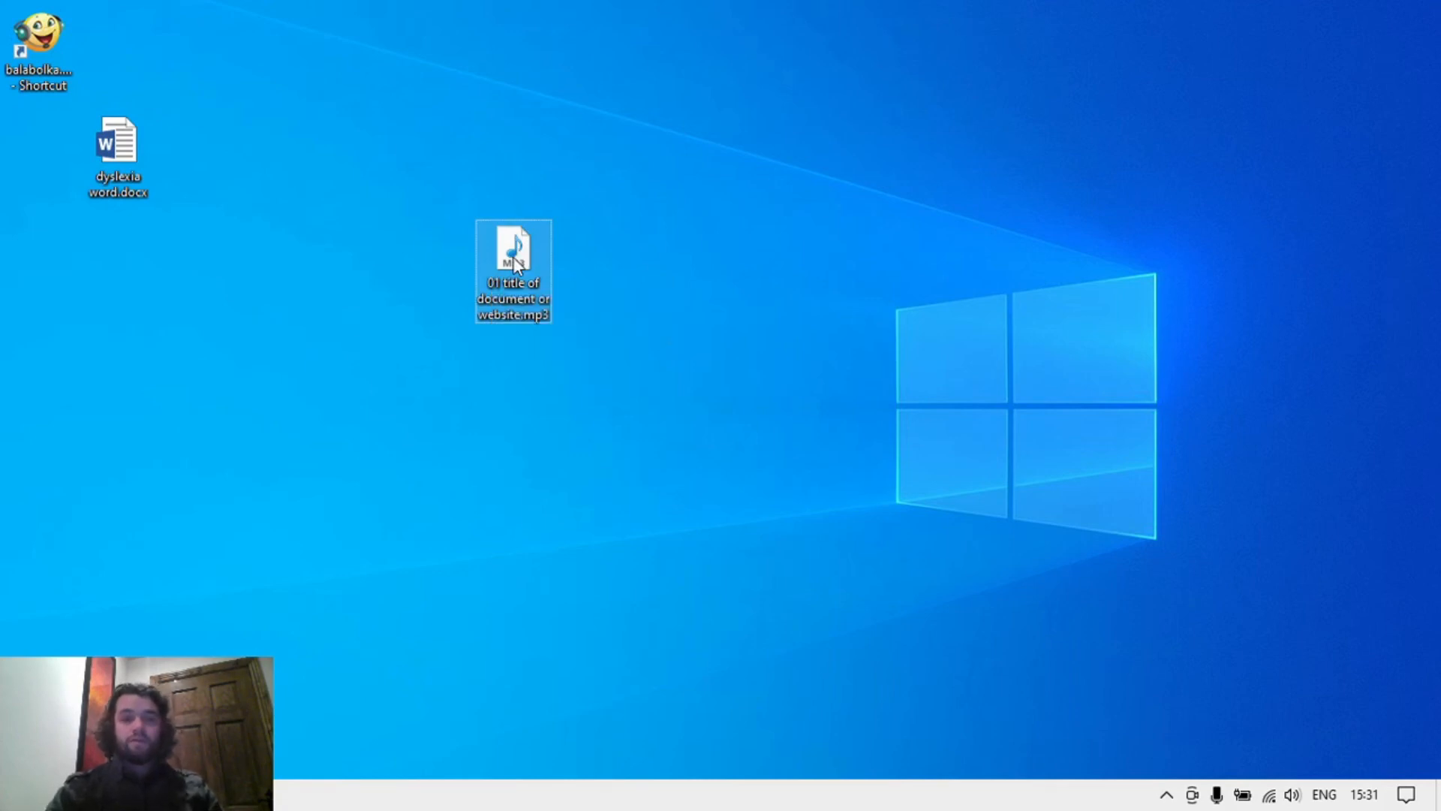
{"action": "double_click", "coordinate": [513, 249]}
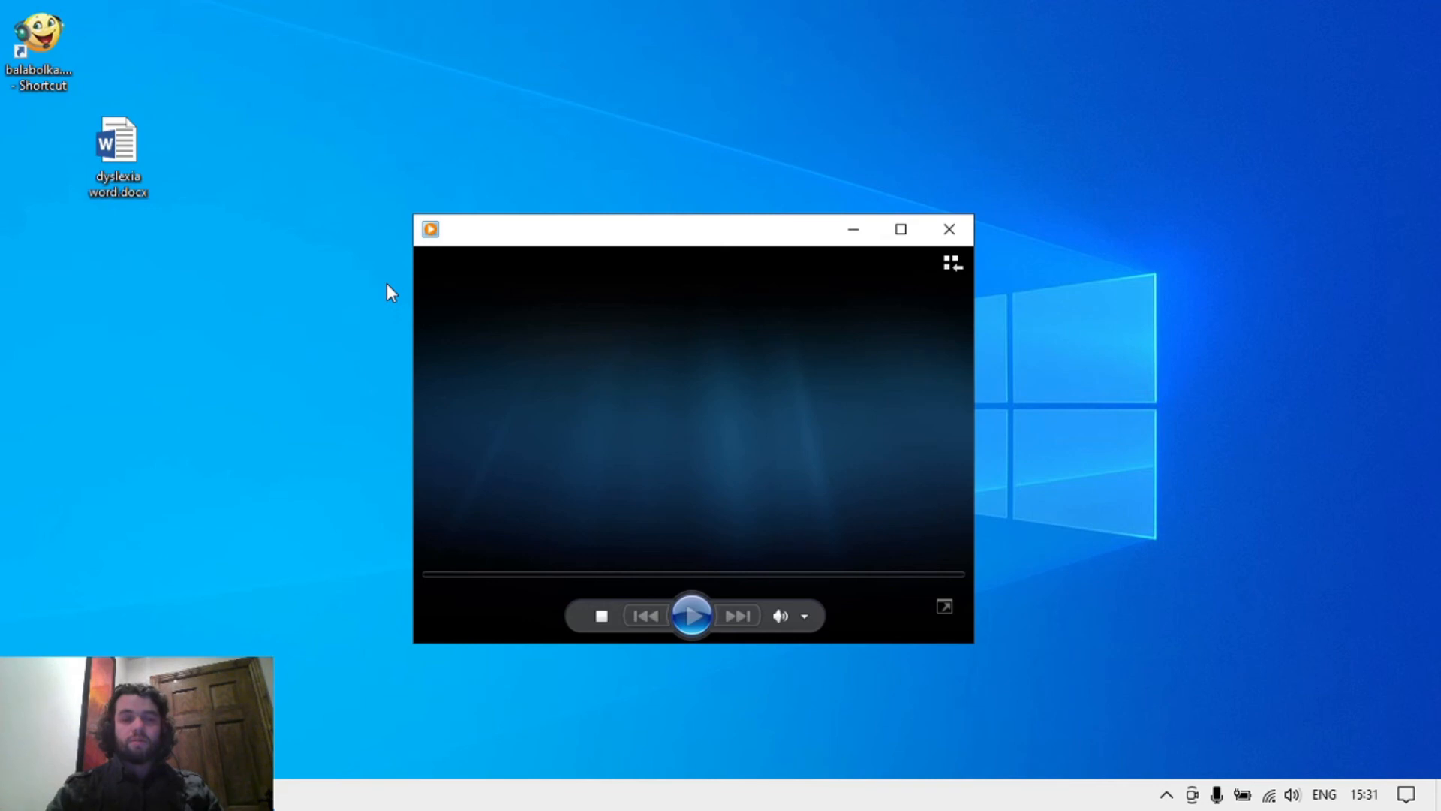
{"action": "left_click", "coordinate": [692, 614]}
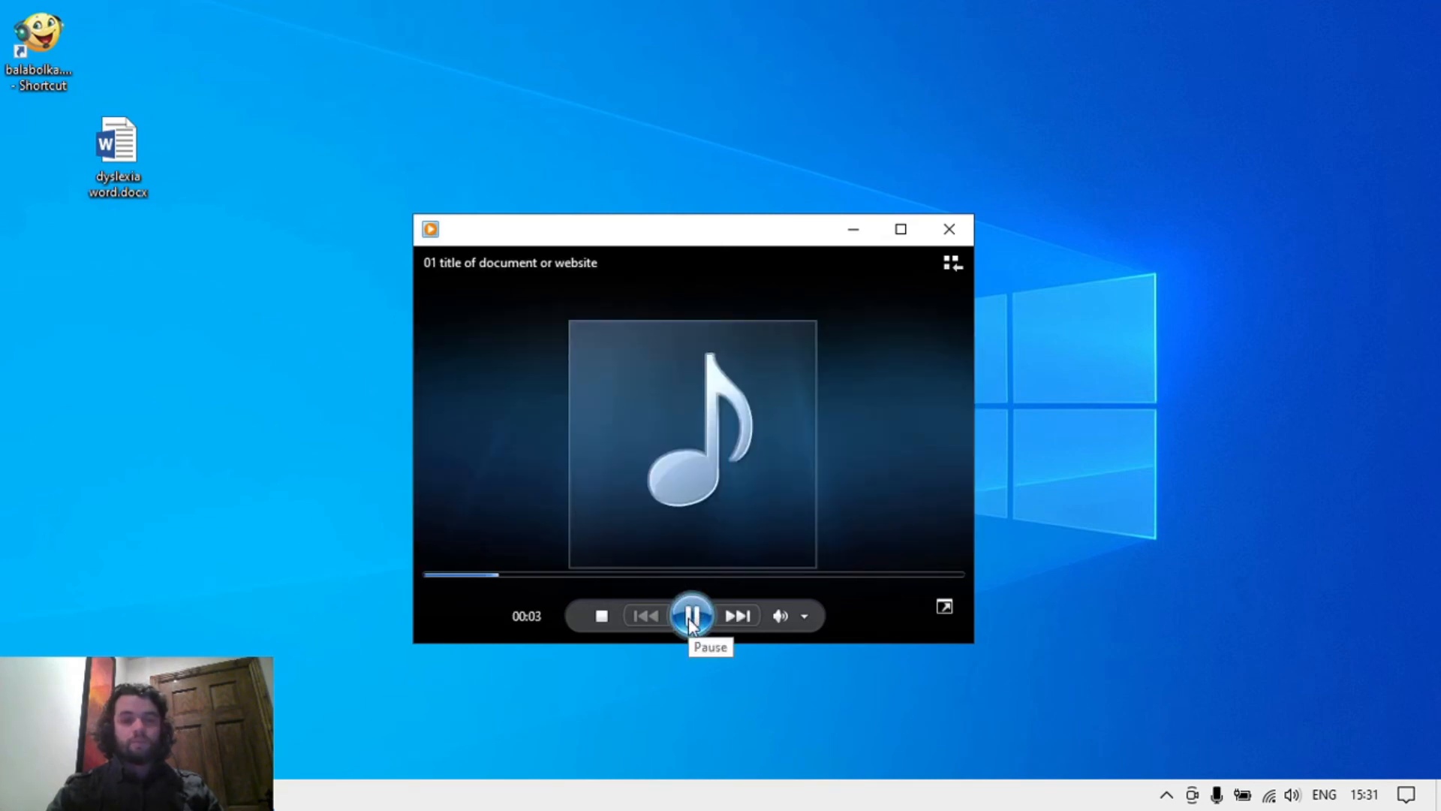
{"action": "left_click", "coordinate": [692, 616]}
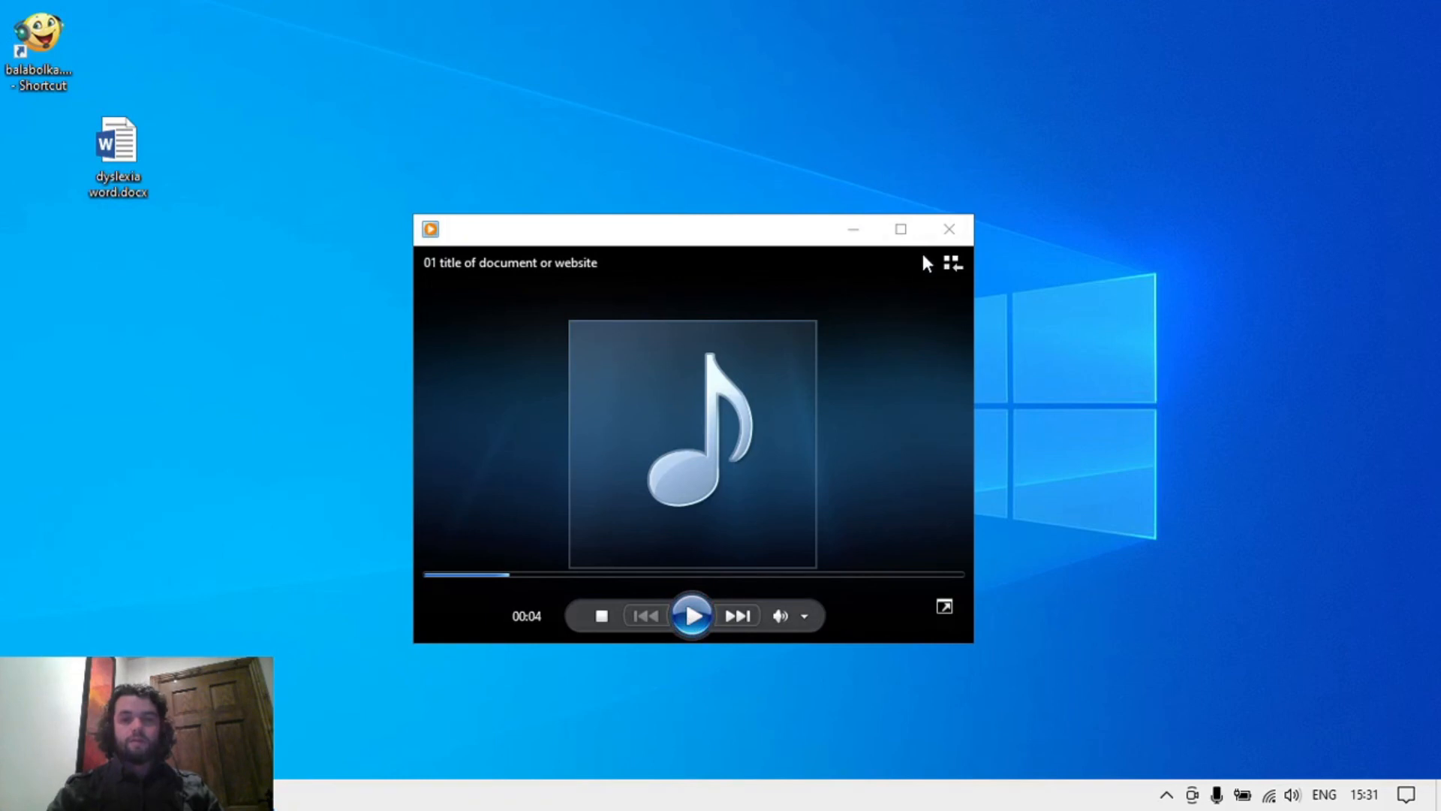
Close Windows Media Player and return to the Balabolka document.
{"action": "left_click", "coordinate": [949, 229]}
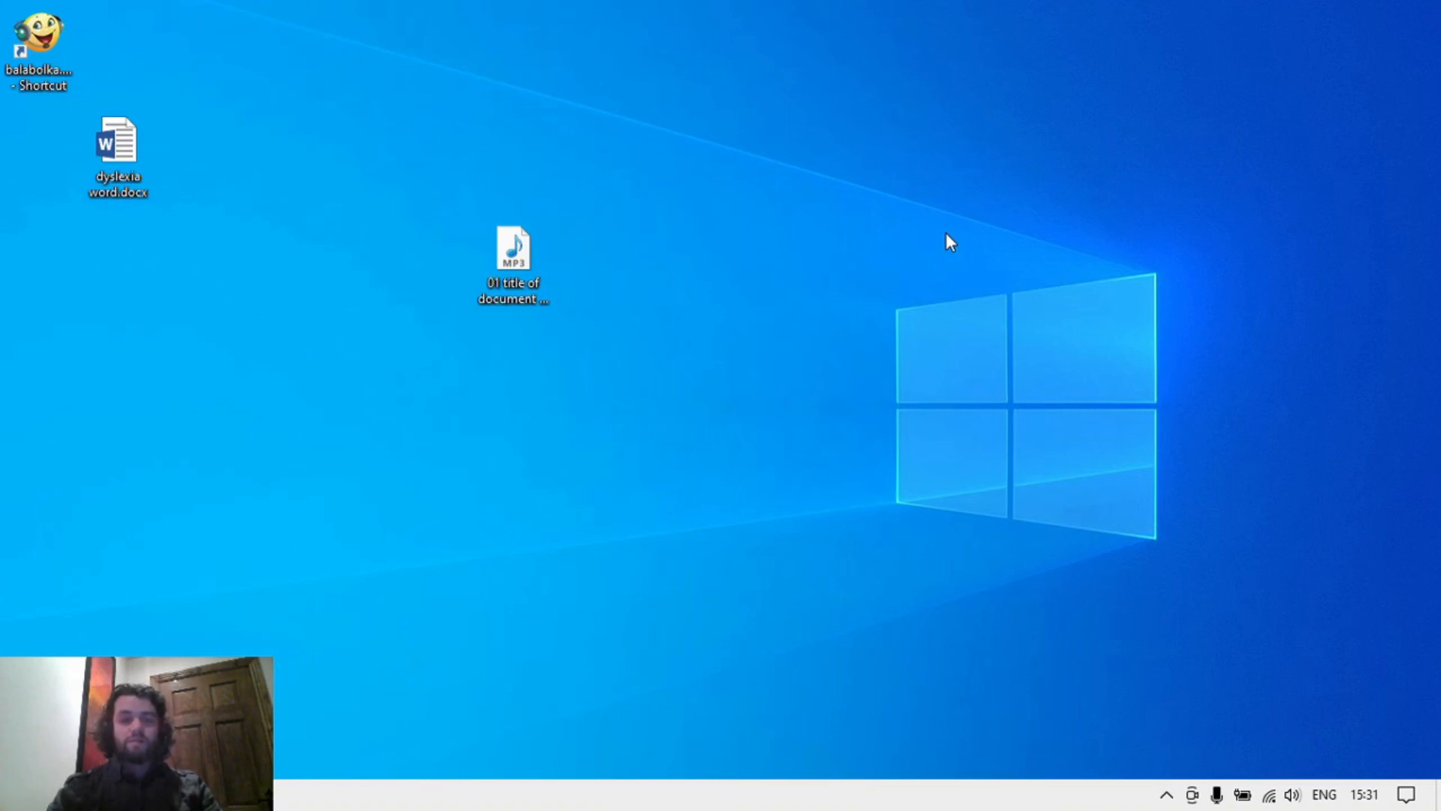
{"action": "key", "text": "Alt+Tab"}
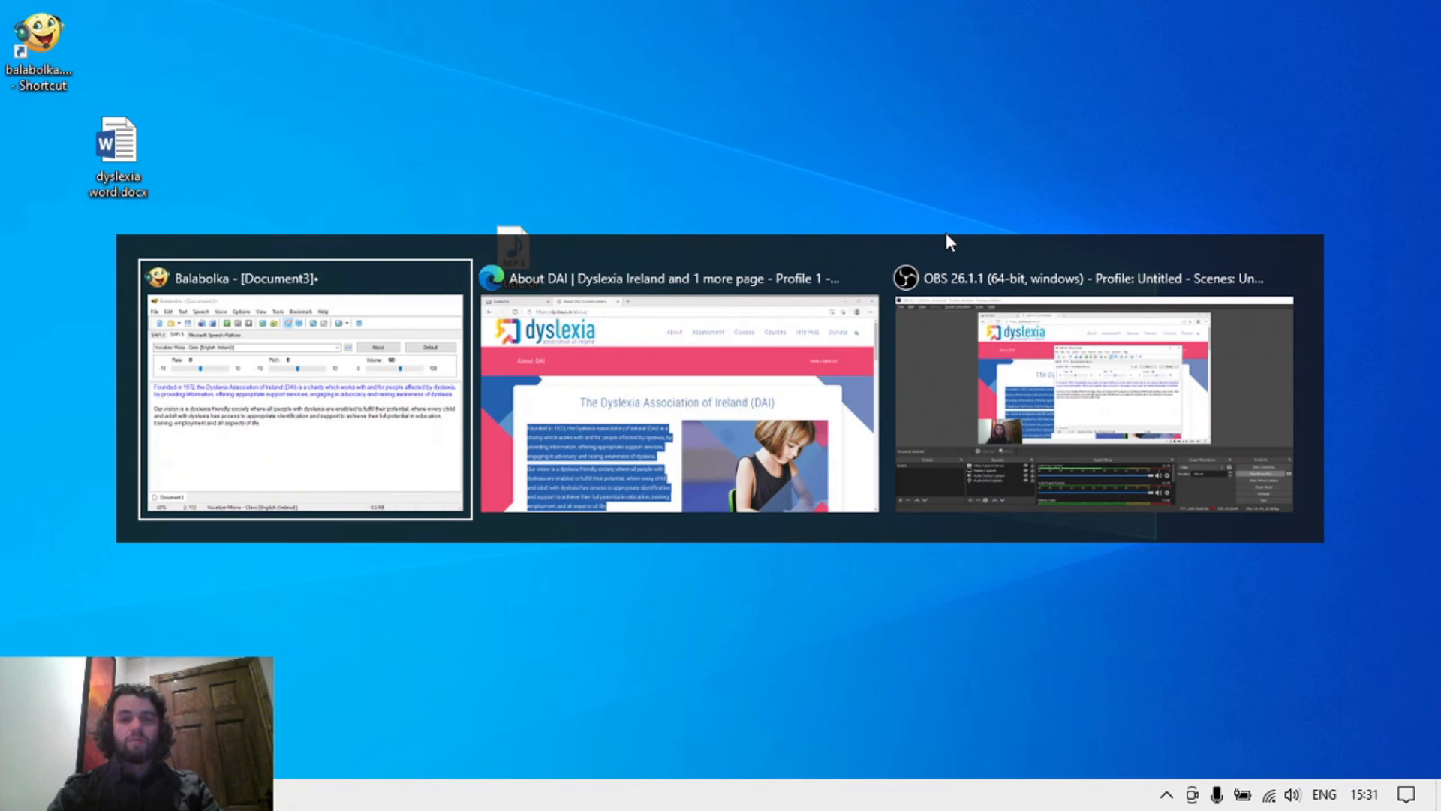
{"action": "left_click", "coordinate": [303, 391]}
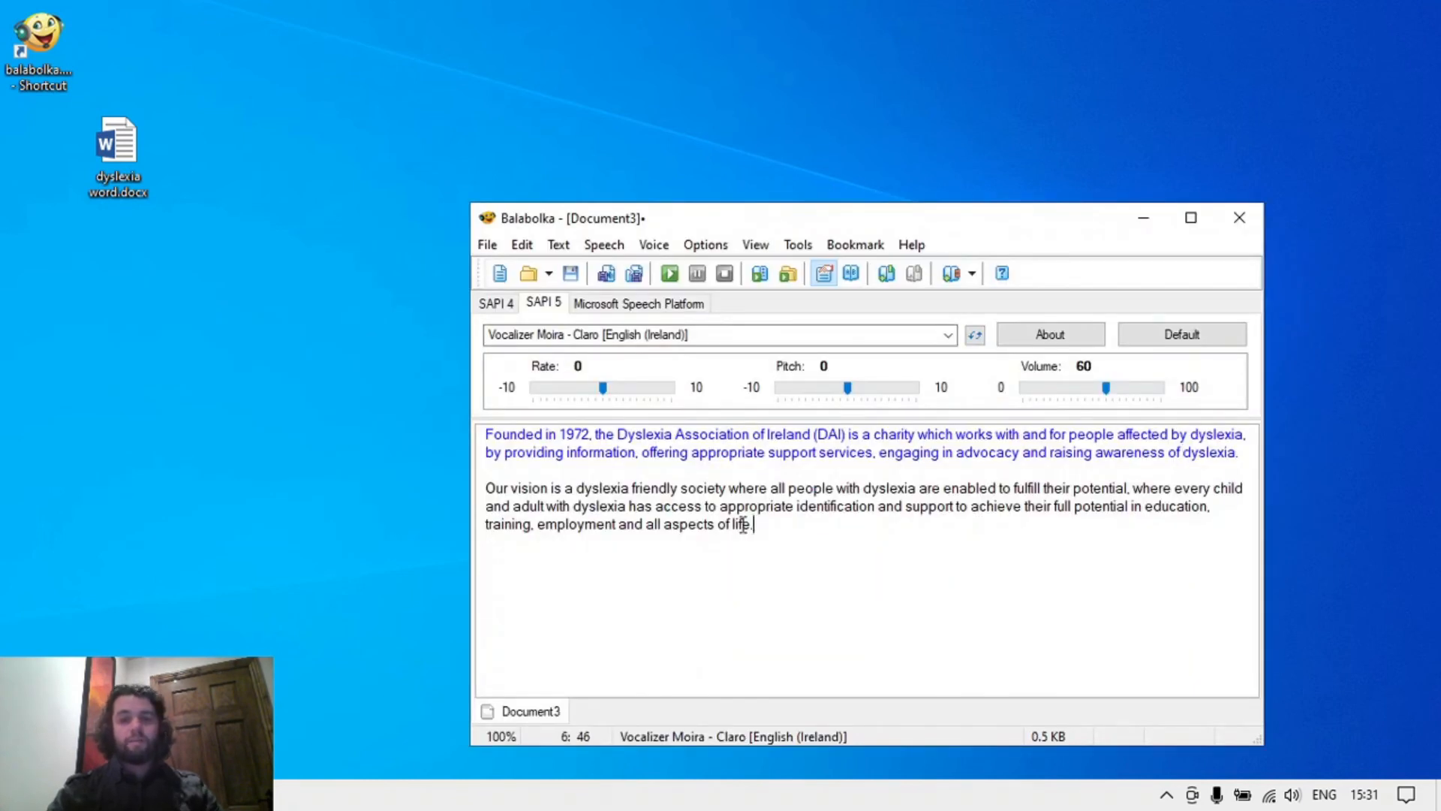